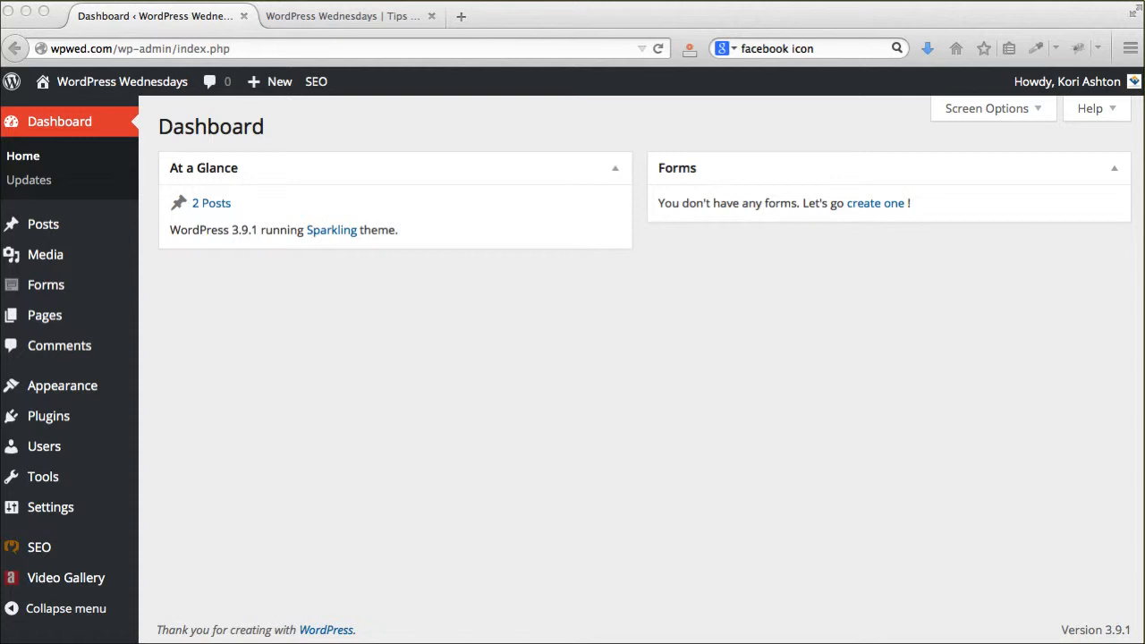
{"action": "mouse_move", "coordinate": [229, 400]}
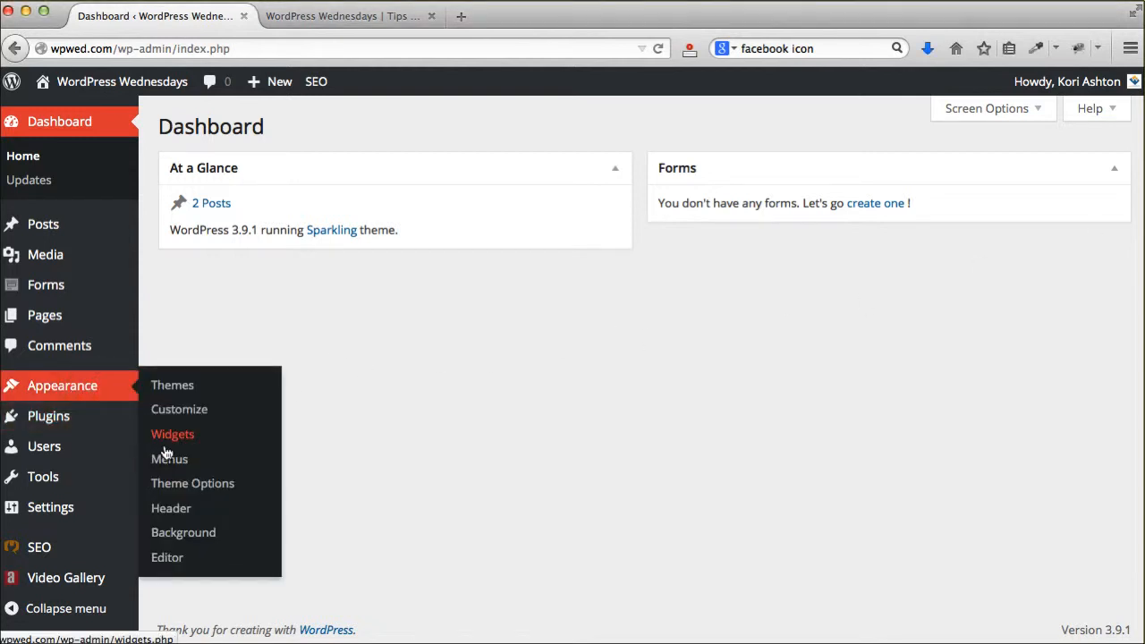
- Go to the Appearance > Widgets admin page from the Dashboard
{"action": "left_click", "coordinate": [173, 434]}
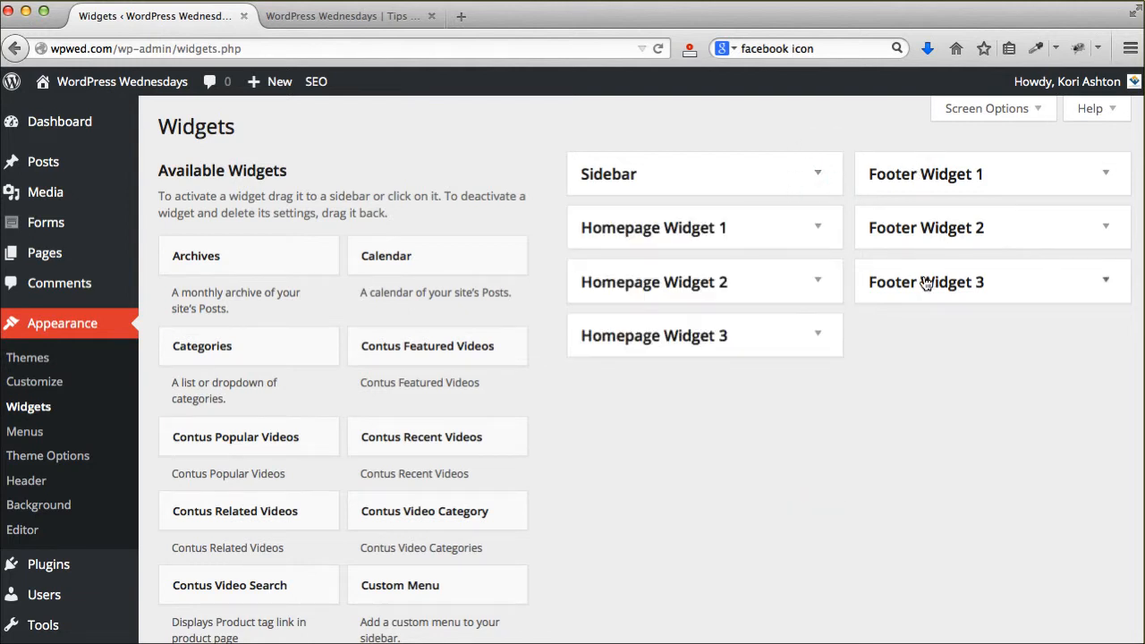
{"action": "mouse_move", "coordinate": [748, 263]}
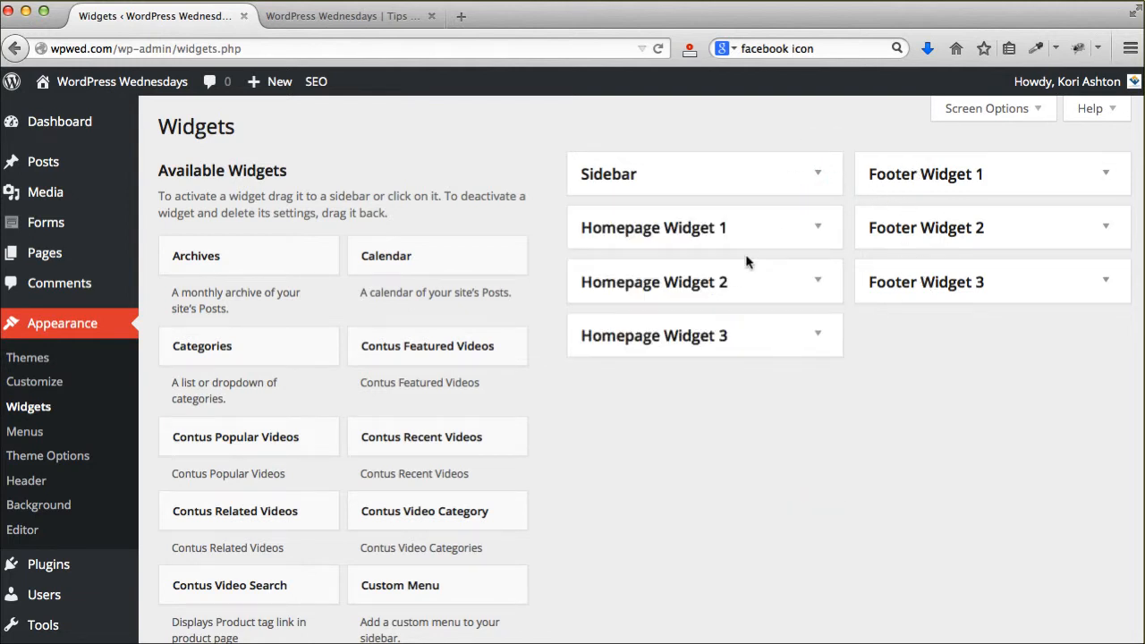
{"action": "mouse_move", "coordinate": [487, 215]}
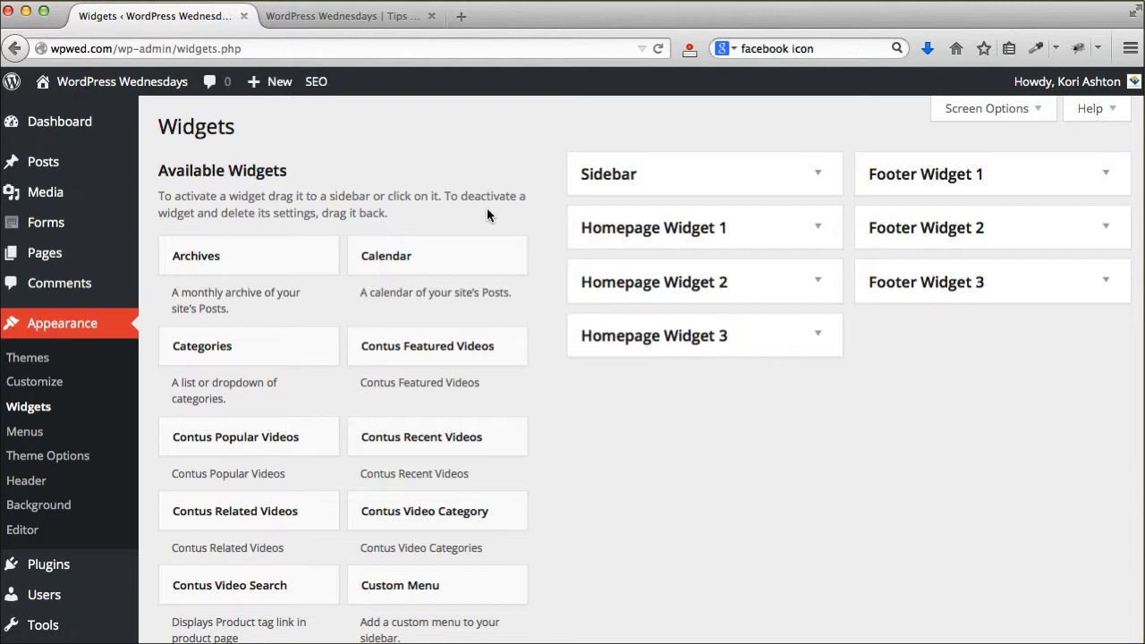
{"action": "mouse_move", "coordinate": [227, 196]}
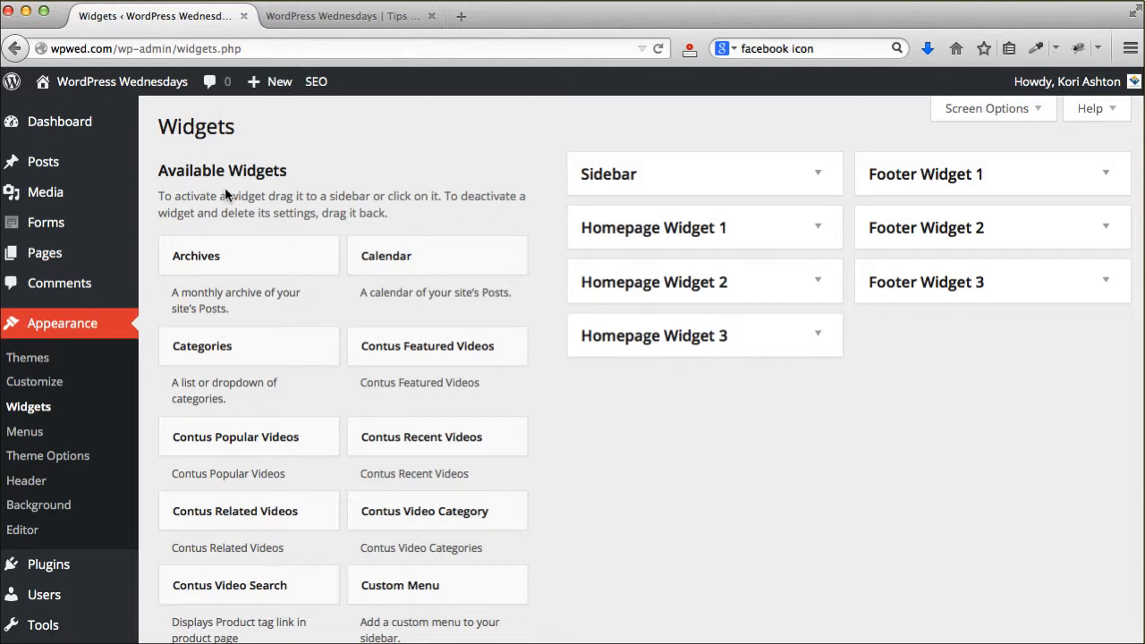
{"action": "mouse_move", "coordinate": [45, 191]}
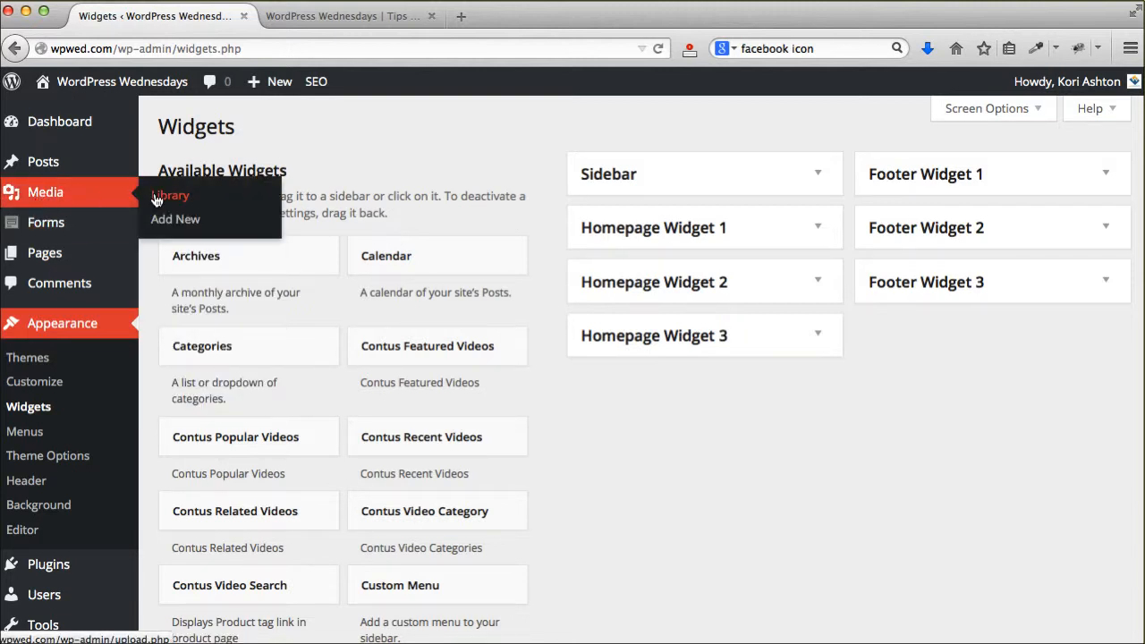
- Go to Media > Add New to upload the icon_facebook_45x45 image
{"action": "left_click", "coordinate": [170, 195]}
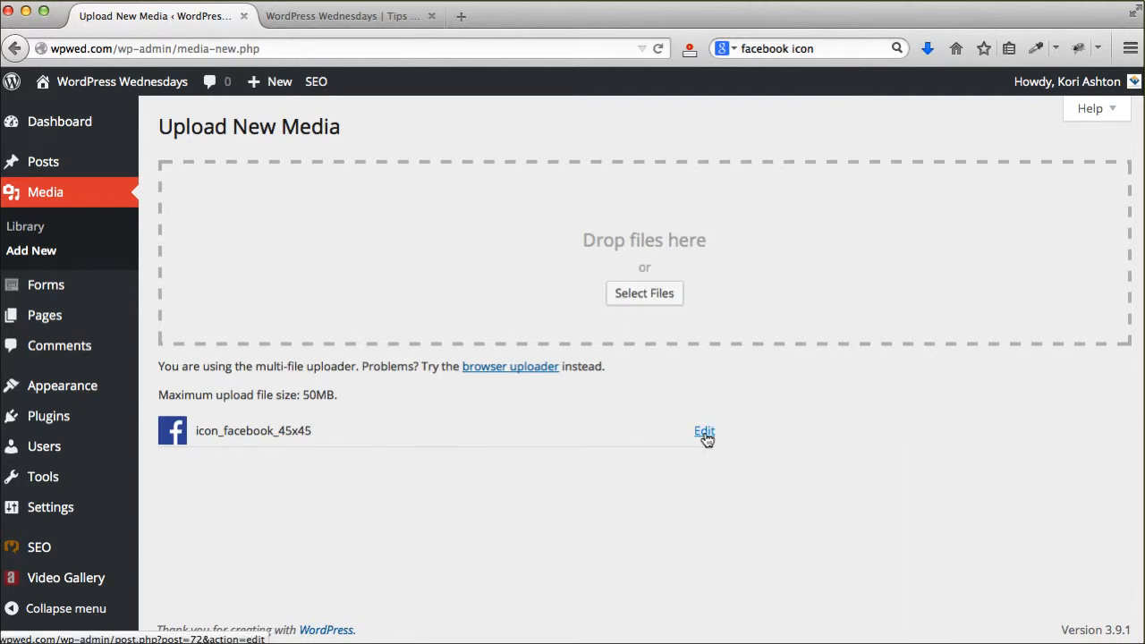
- Open the Edit Media page for the uploaded icon_facebook_45x45 image
{"action": "left_click", "coordinate": [705, 431]}
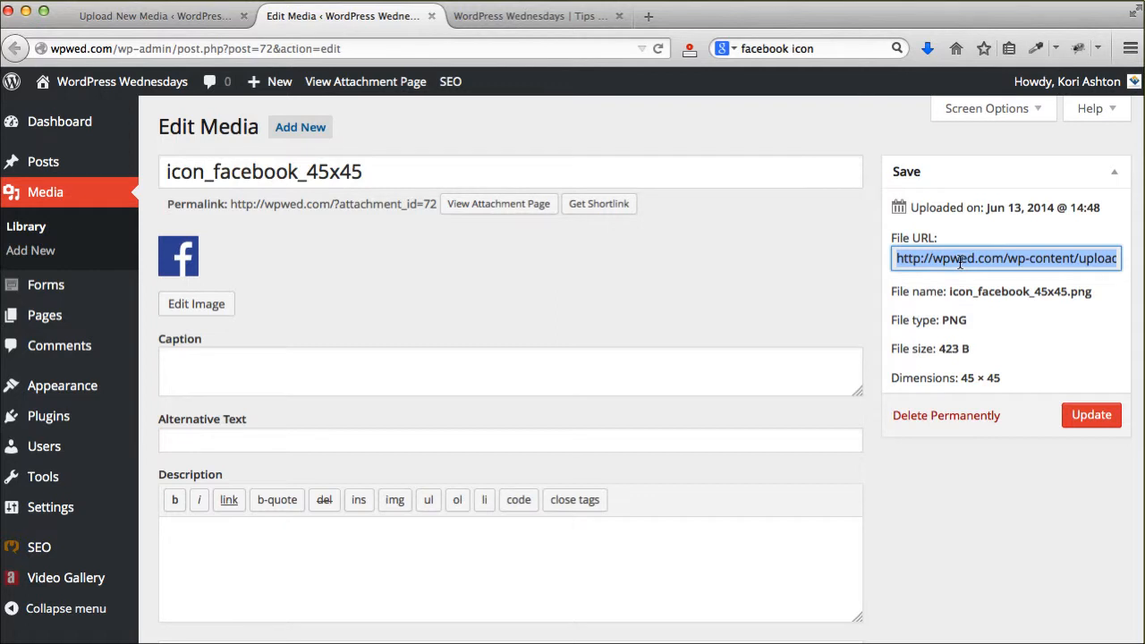
{"action": "mouse_move", "coordinate": [922, 247]}
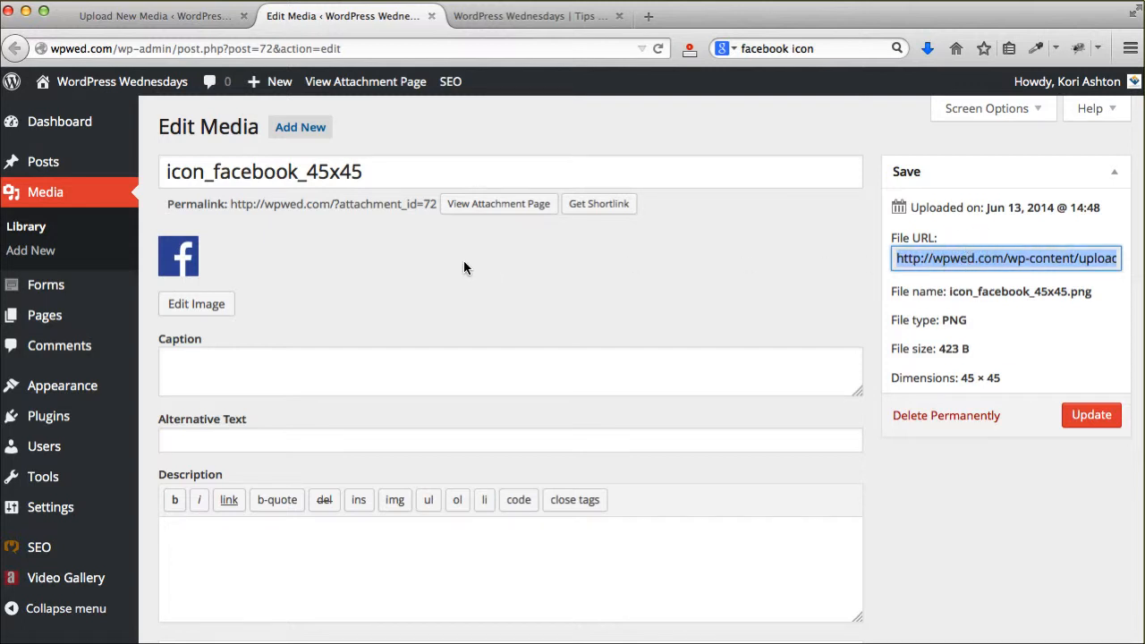
{"action": "mouse_move", "coordinate": [1011, 278]}
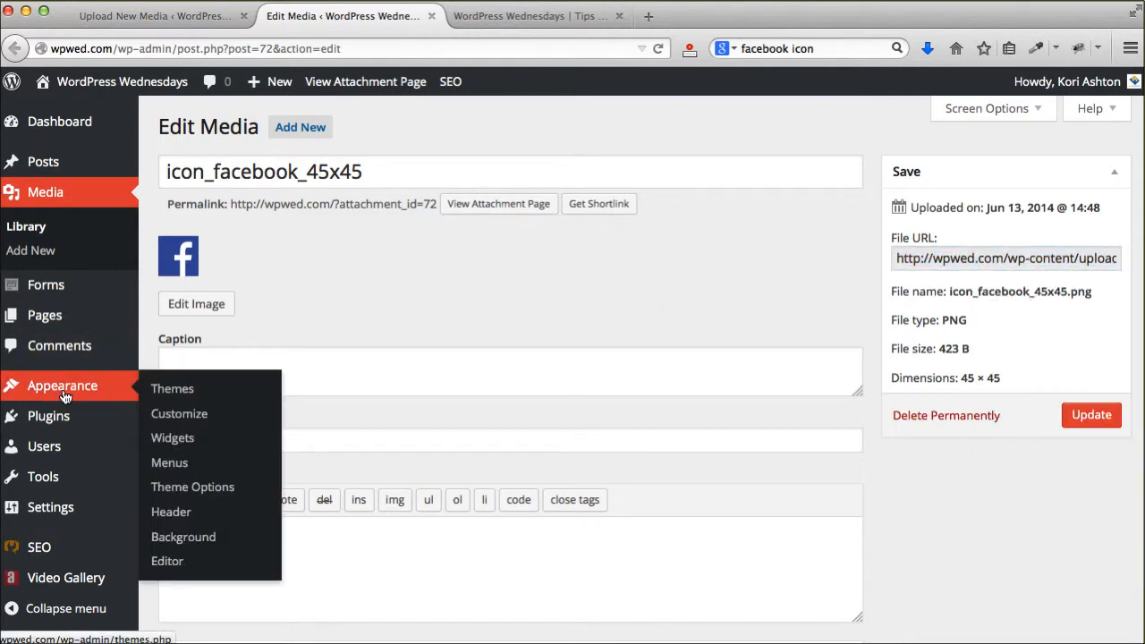
- Return to Widgets and place a blank Text widget in Footer Widget 1
{"action": "left_click", "coordinate": [172, 438]}
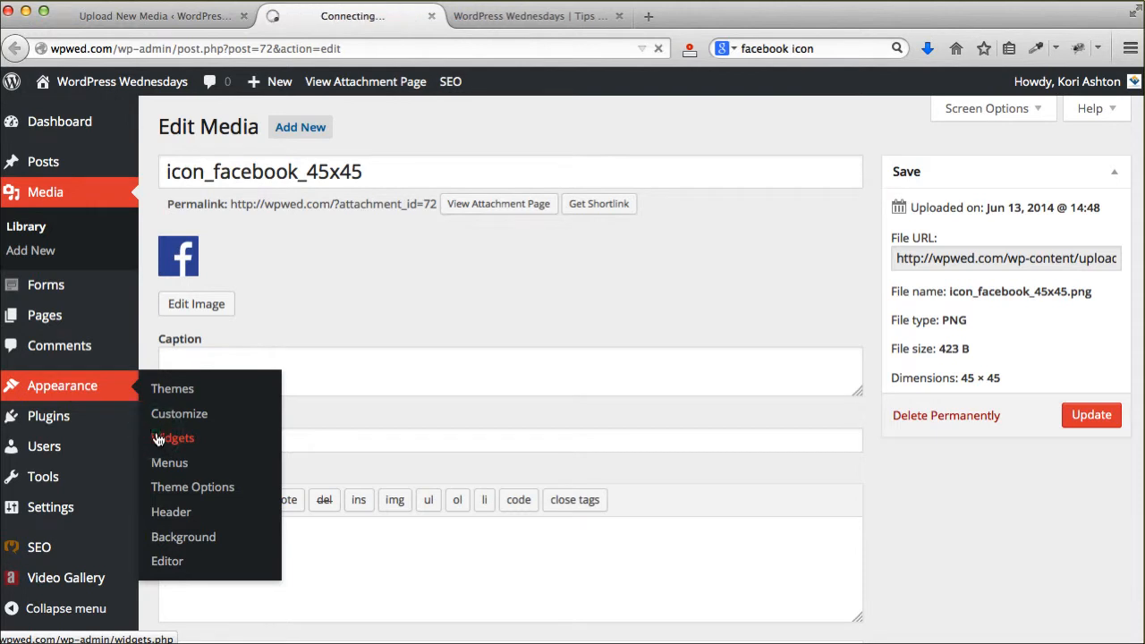
{"action": "left_click", "coordinate": [173, 437]}
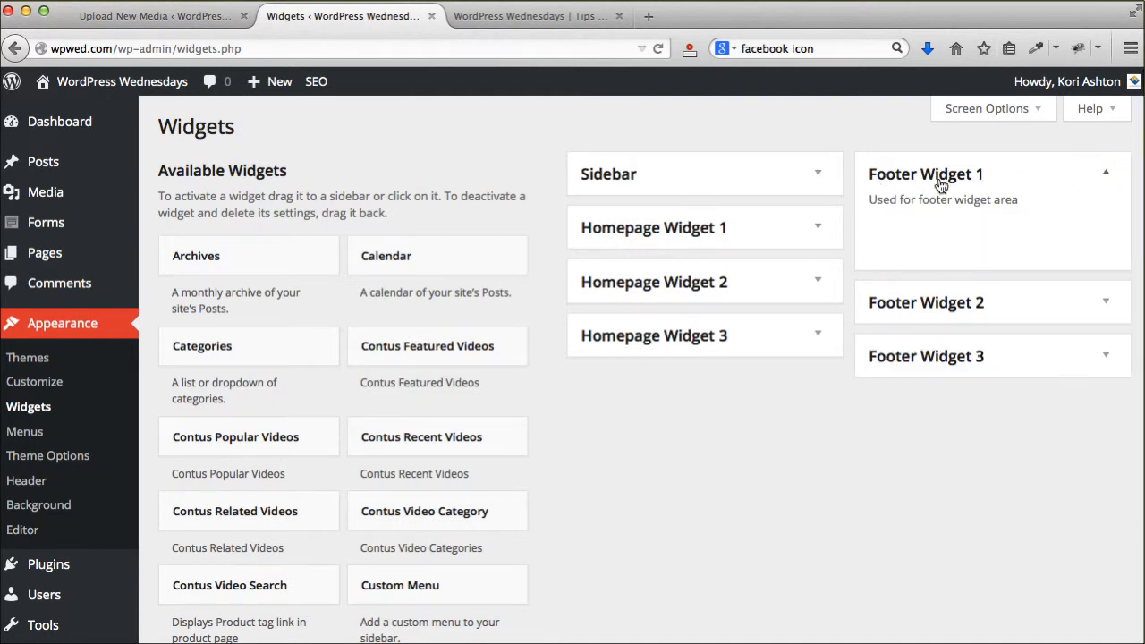
{"action": "scroll", "scroll_direction": "down", "scroll_amount": 3}
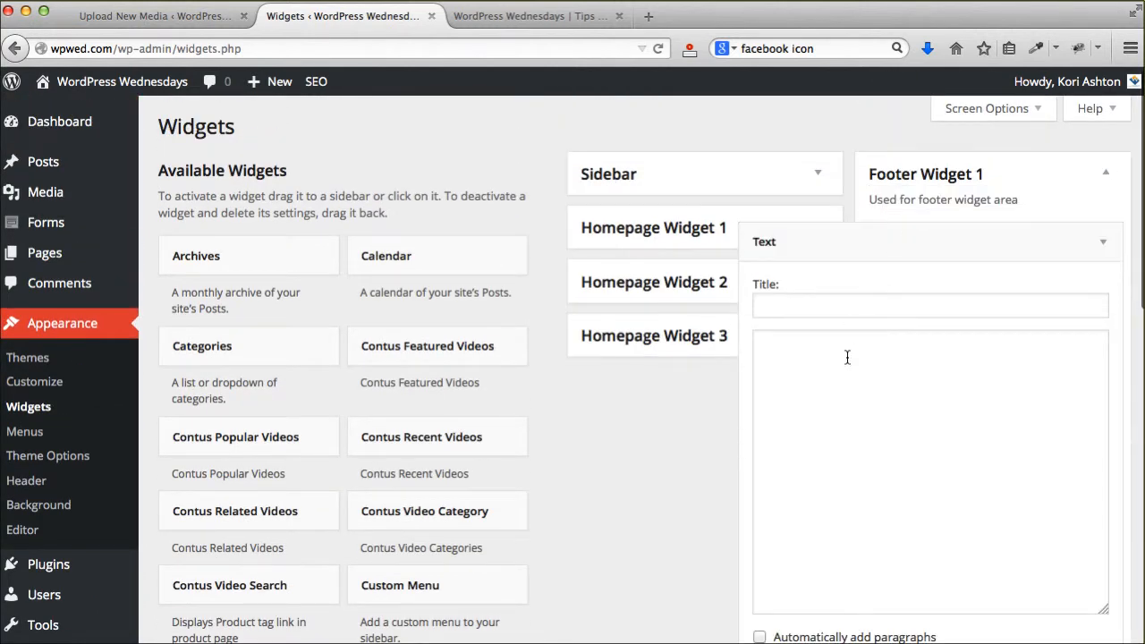
{"action": "left_click", "coordinate": [876, 364]}
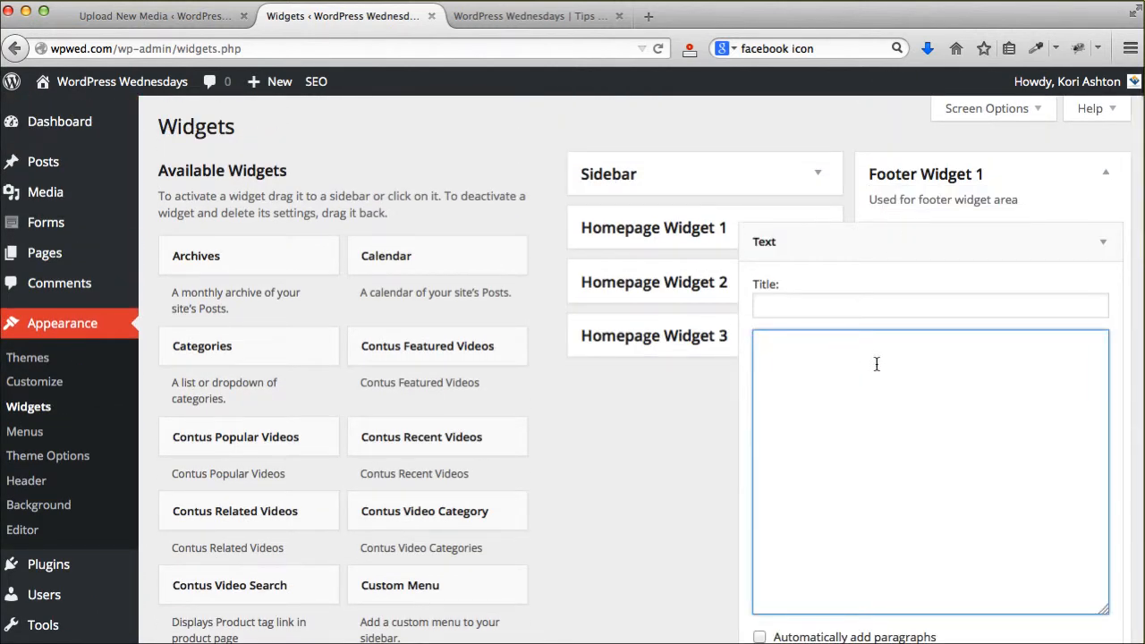
{"action": "scroll", "scroll_direction": "down", "scroll_amount": 3}
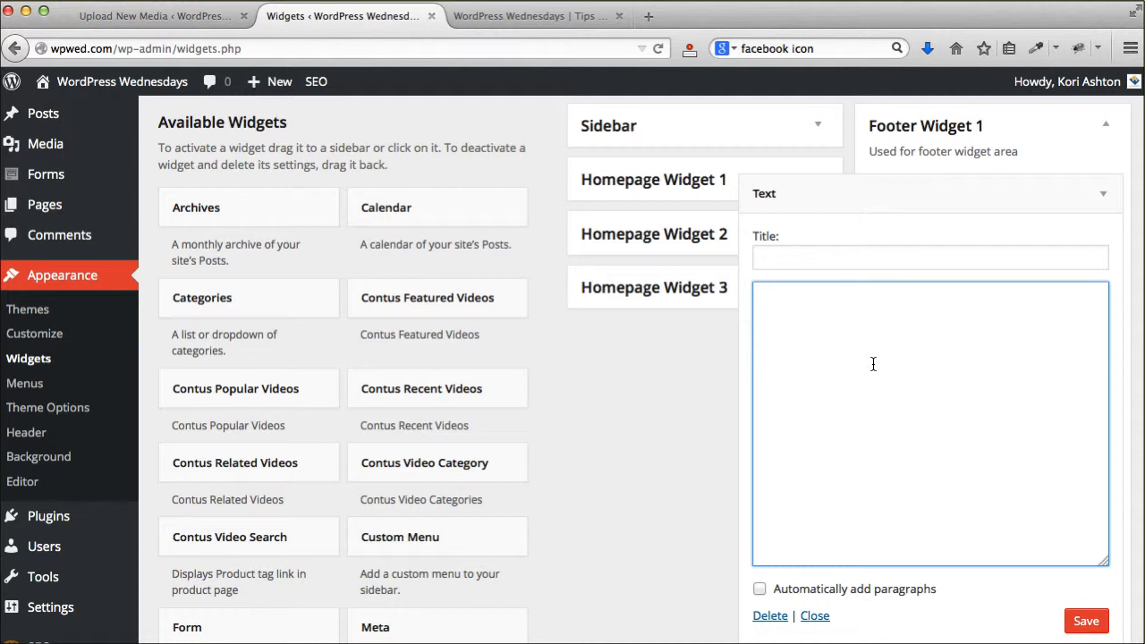
- Type an opening anchor tag with an empty href and title "facebook"
{"action": "left_click", "coordinate": [873, 364]}
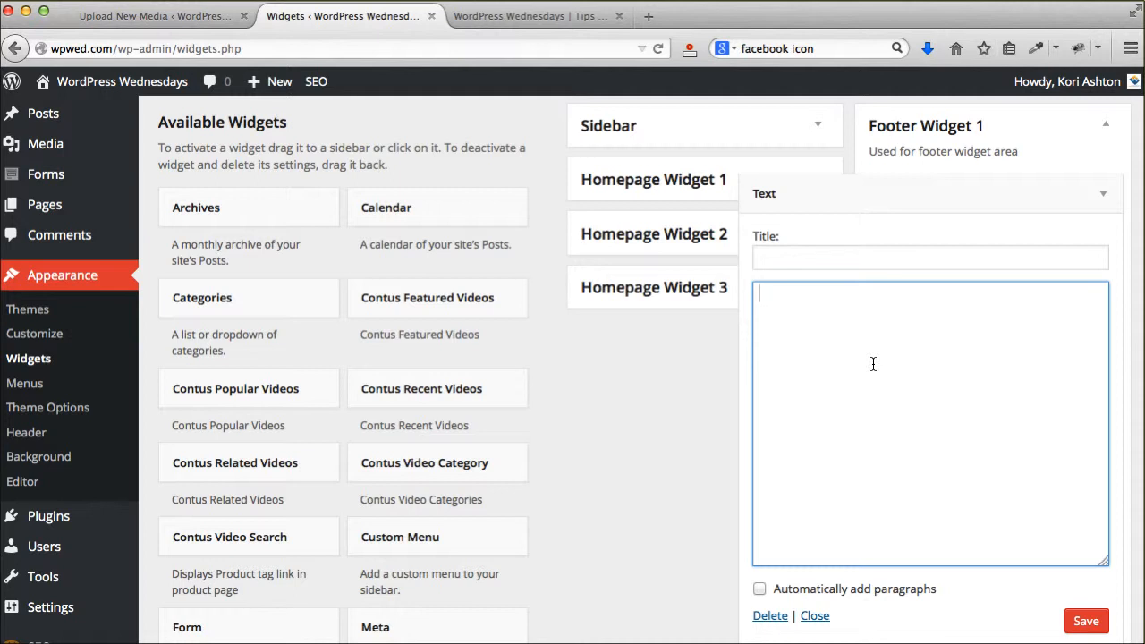
{"action": "type", "text": "<"}
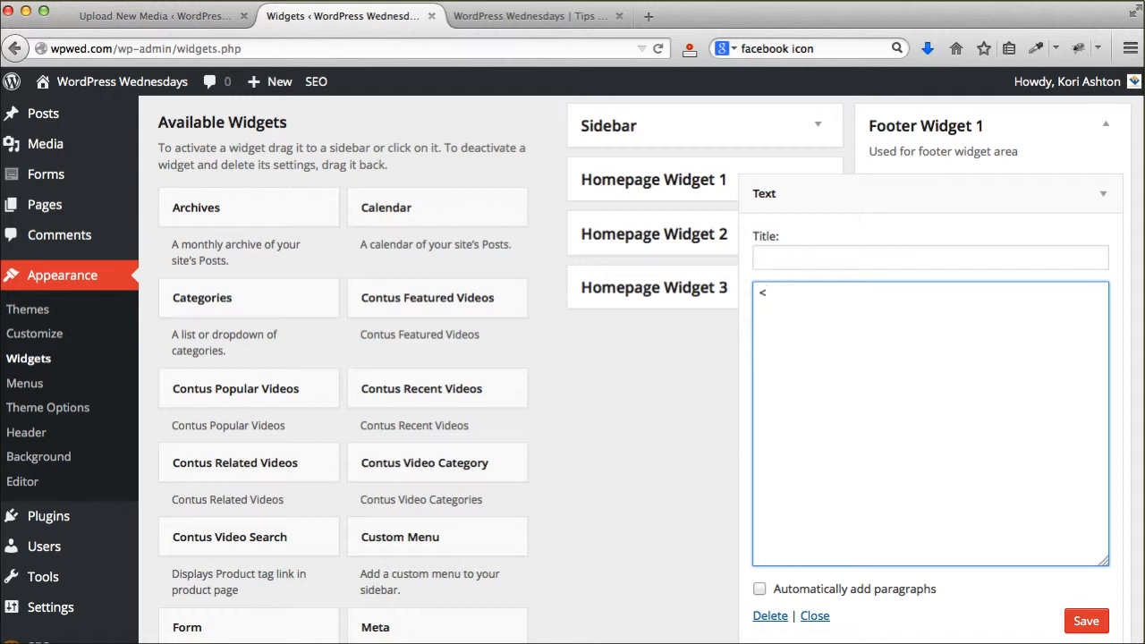
{"action": "type", "text": "a"}
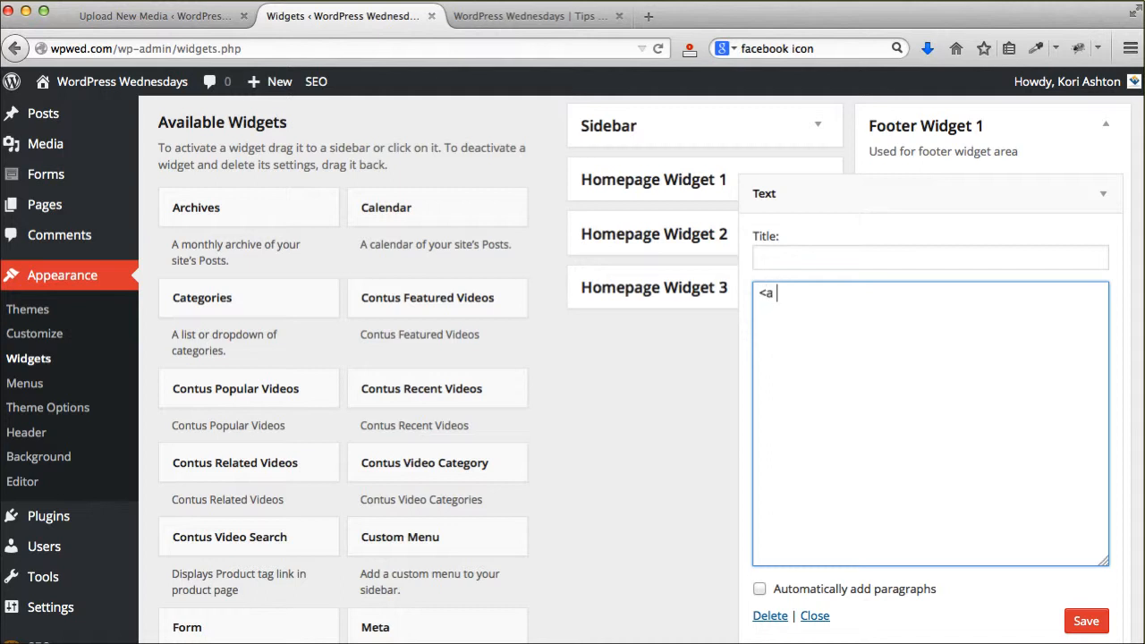
{"action": "type", "text": "href=\""}
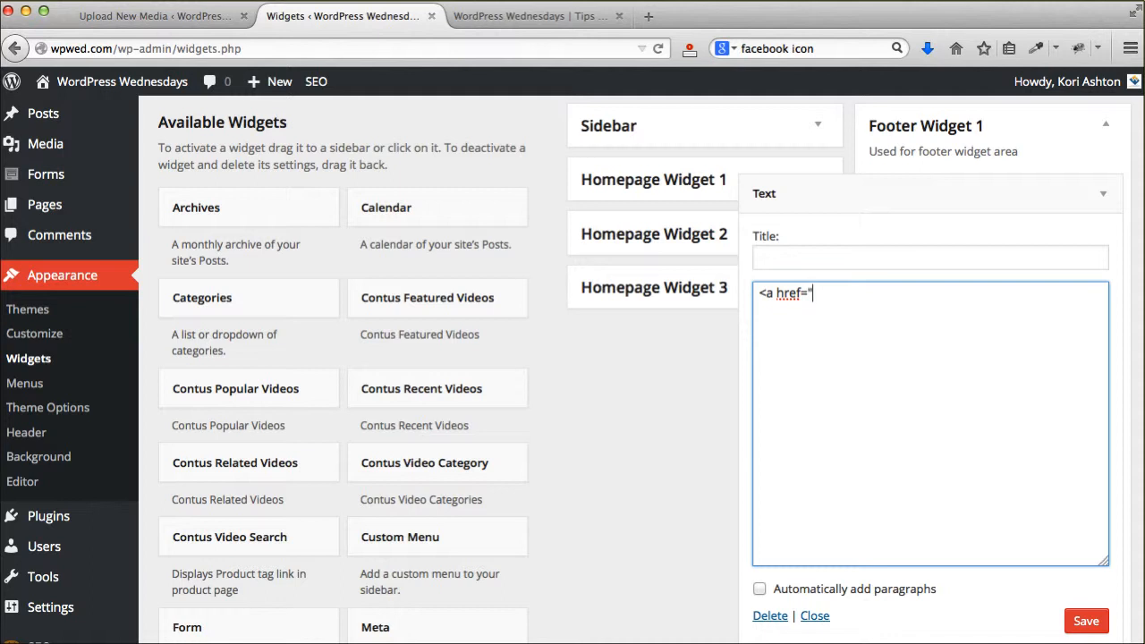
{"action": "type", "text": "\""}
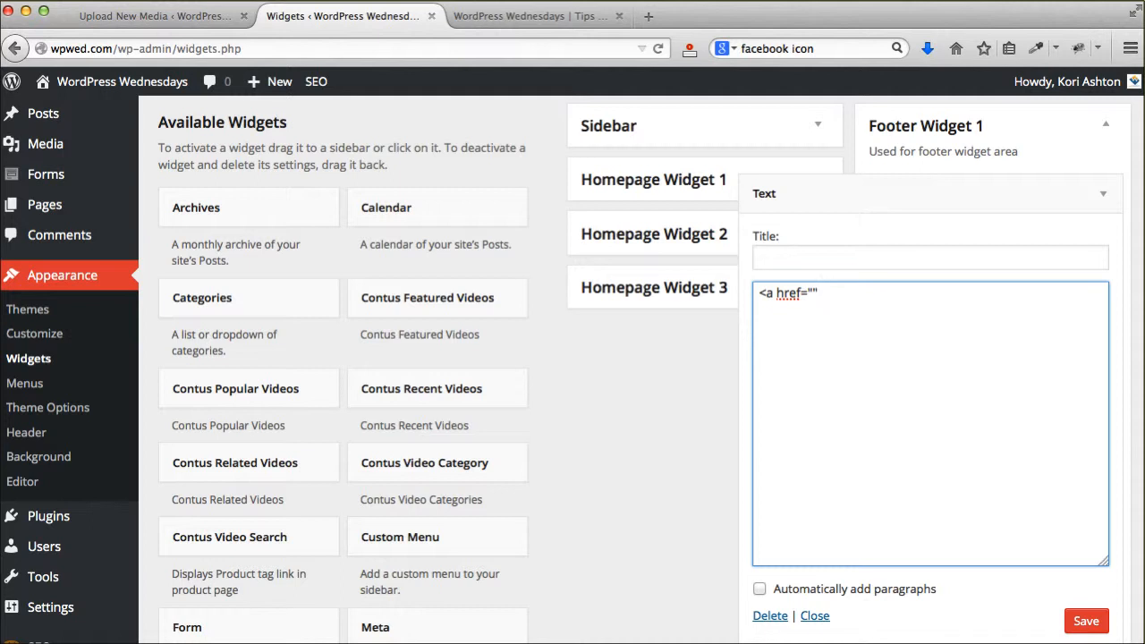
{"action": "type", "text": "title=\"faceb"}
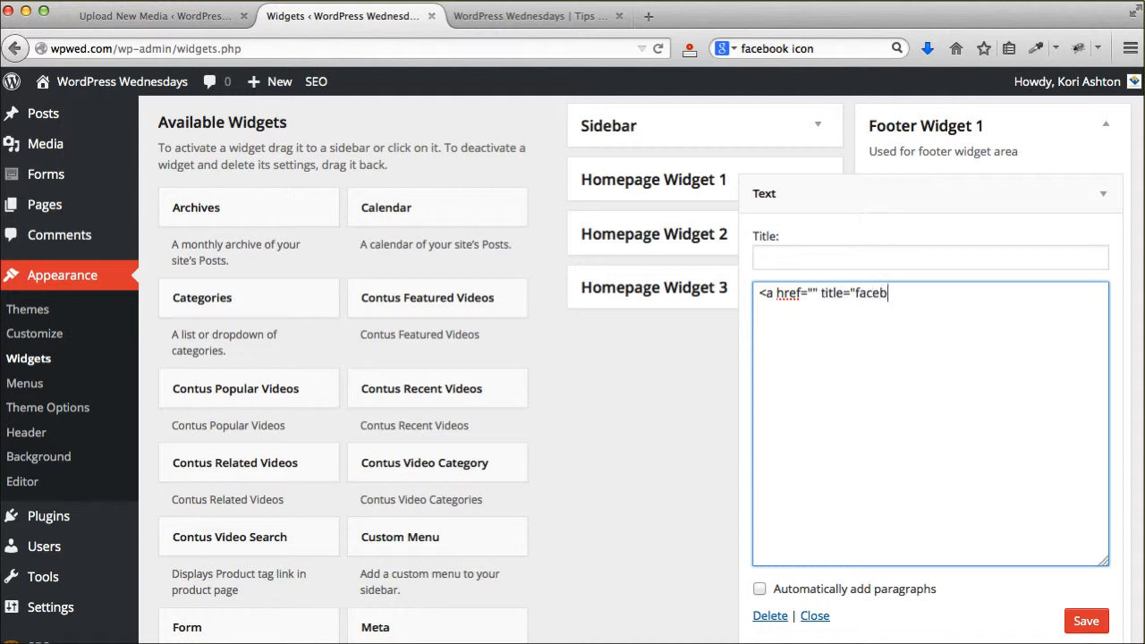
{"action": "type", "text": "ook\"><"}
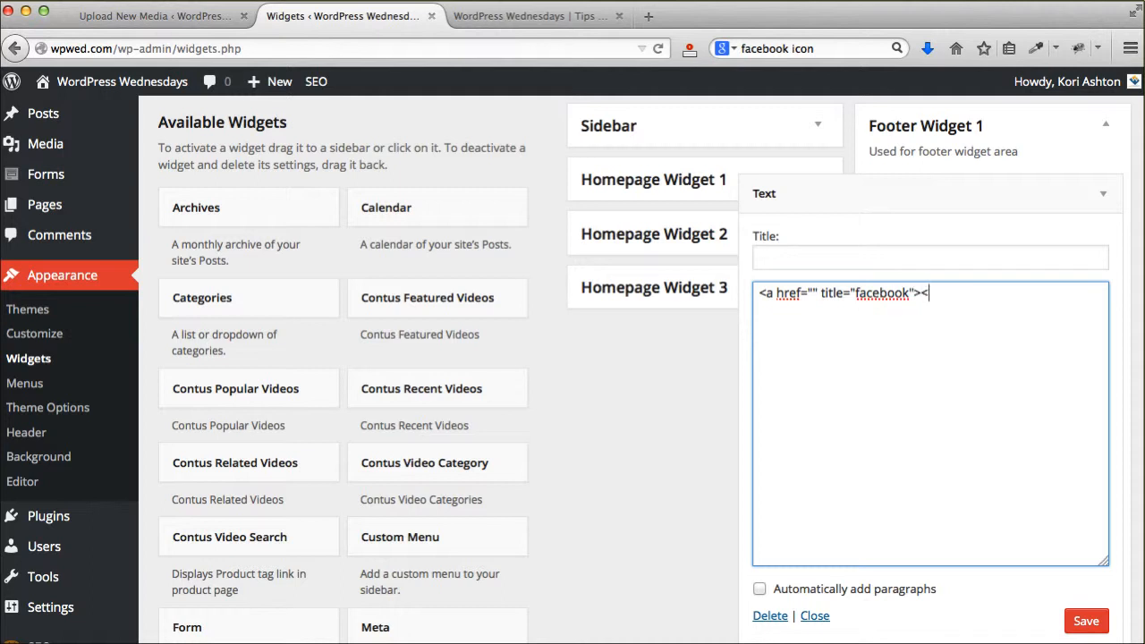
- Add the img tag for icon_facebook_45x45.png with alt "facebook icon", then close the anchor
{"action": "type", "text": "im"}
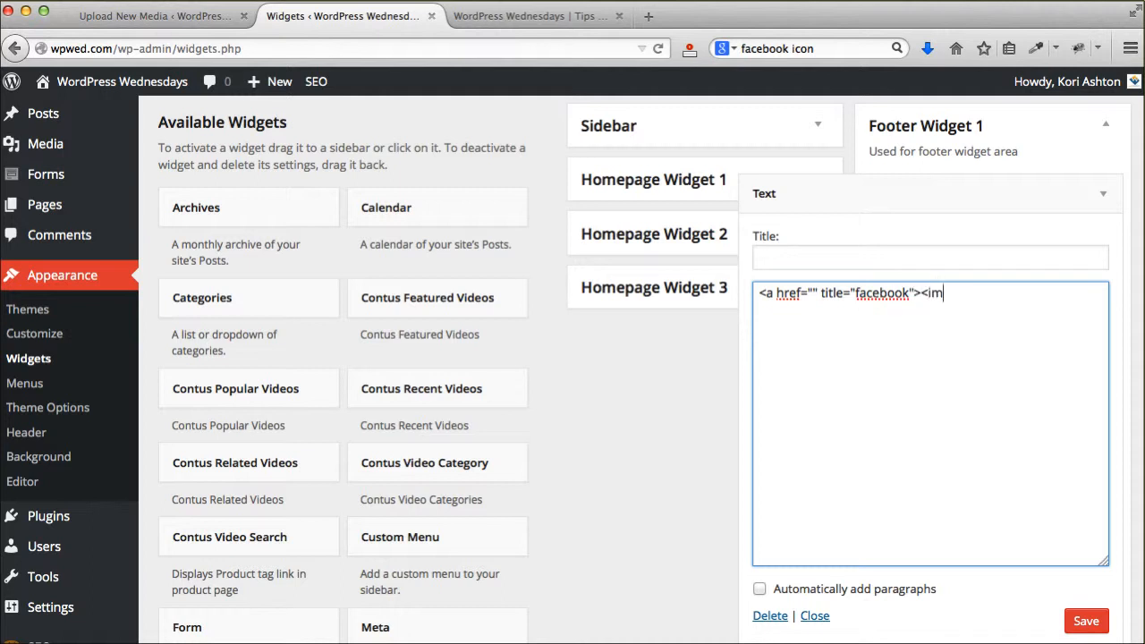
{"action": "type", "text": "g src=\""}
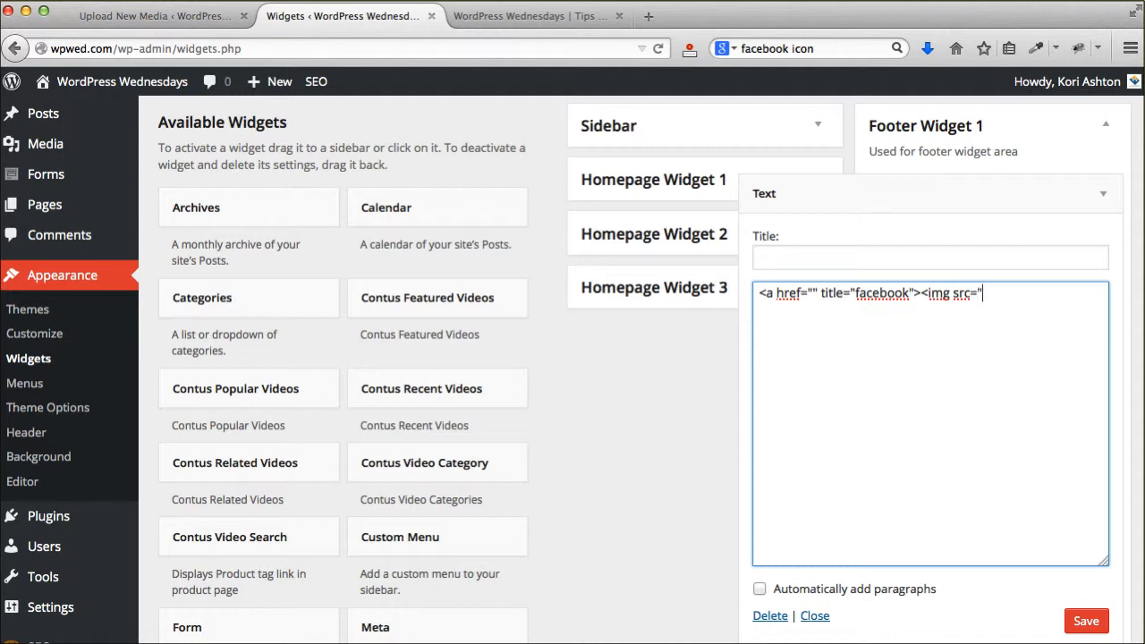
{"action": "type", "text": "http://wpwed.com/wp-content/uploads/2014/06/icon_facebook_45x45.png"}
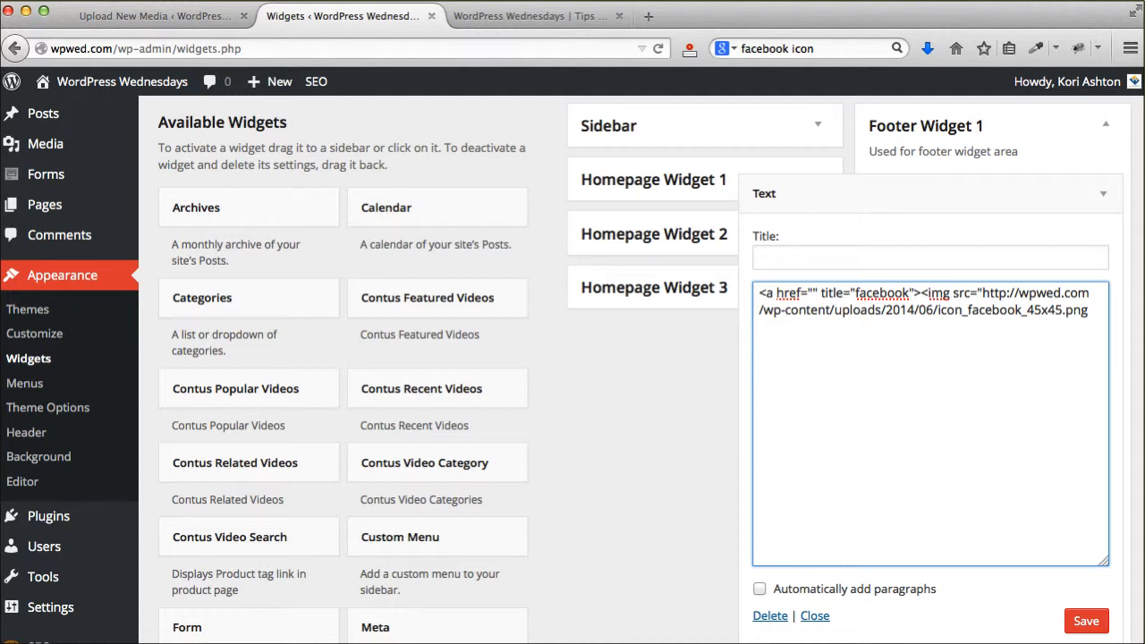
{"action": "type", "text": "\""}
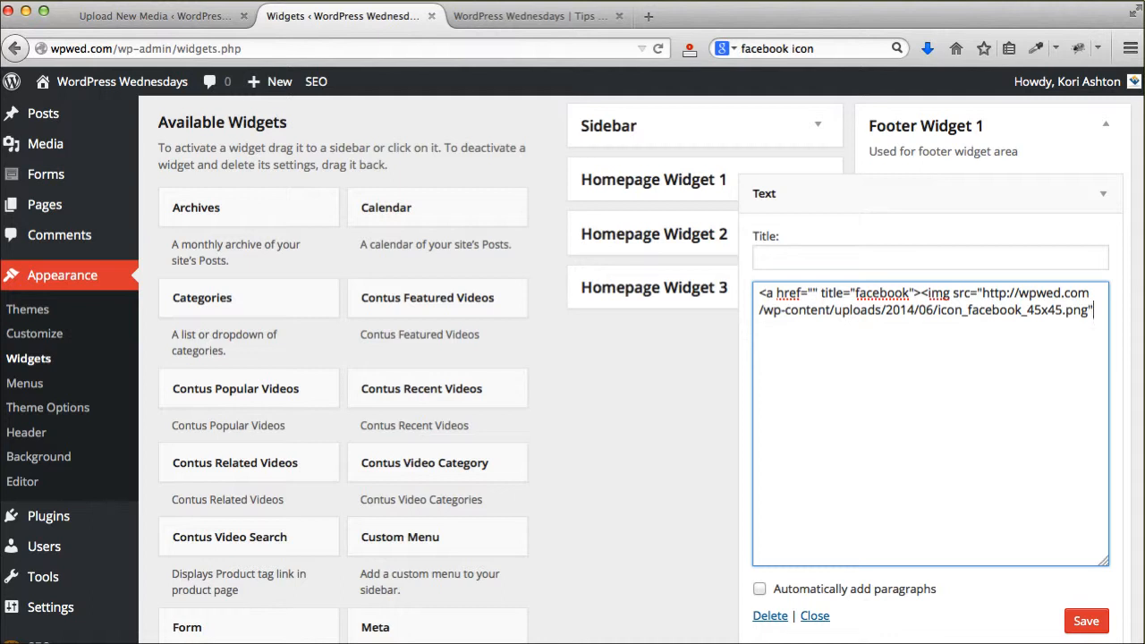
{"action": "type", "text": "alt=\""}
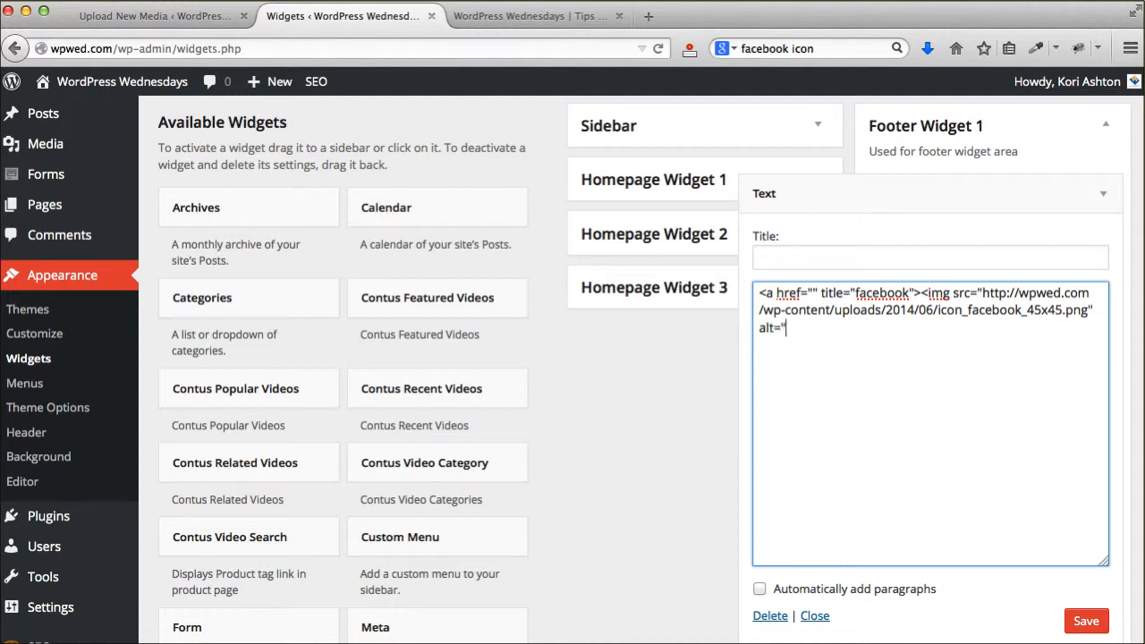
{"action": "type", "text": "facebook"}
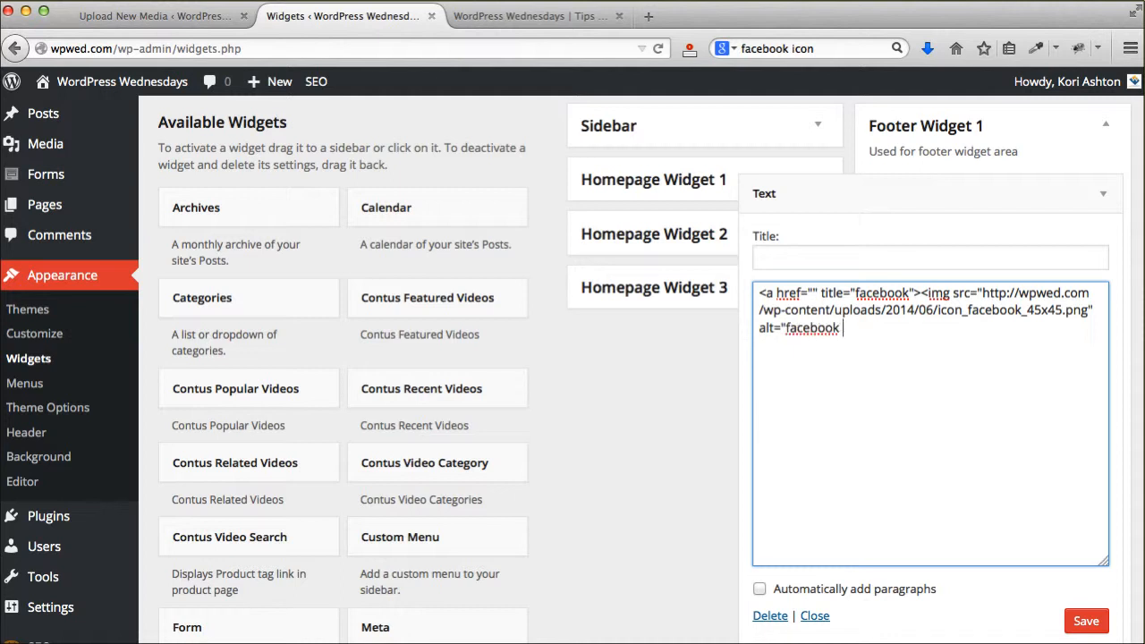
{"action": "type", "text": "icon\"></a>"}
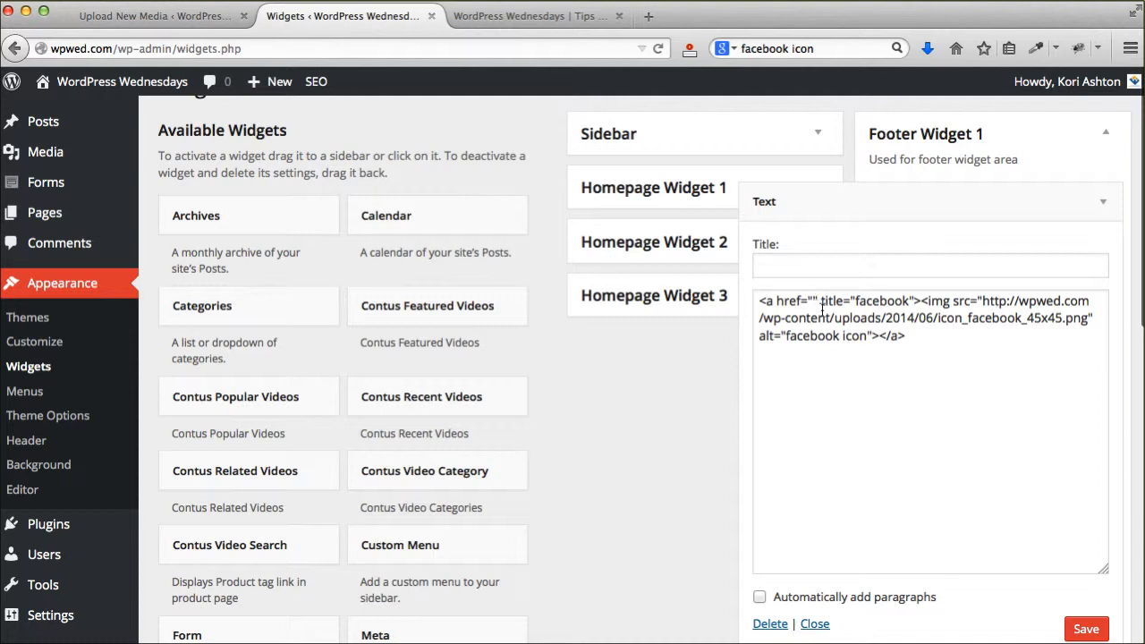
{"action": "left_click", "coordinate": [533, 16]}
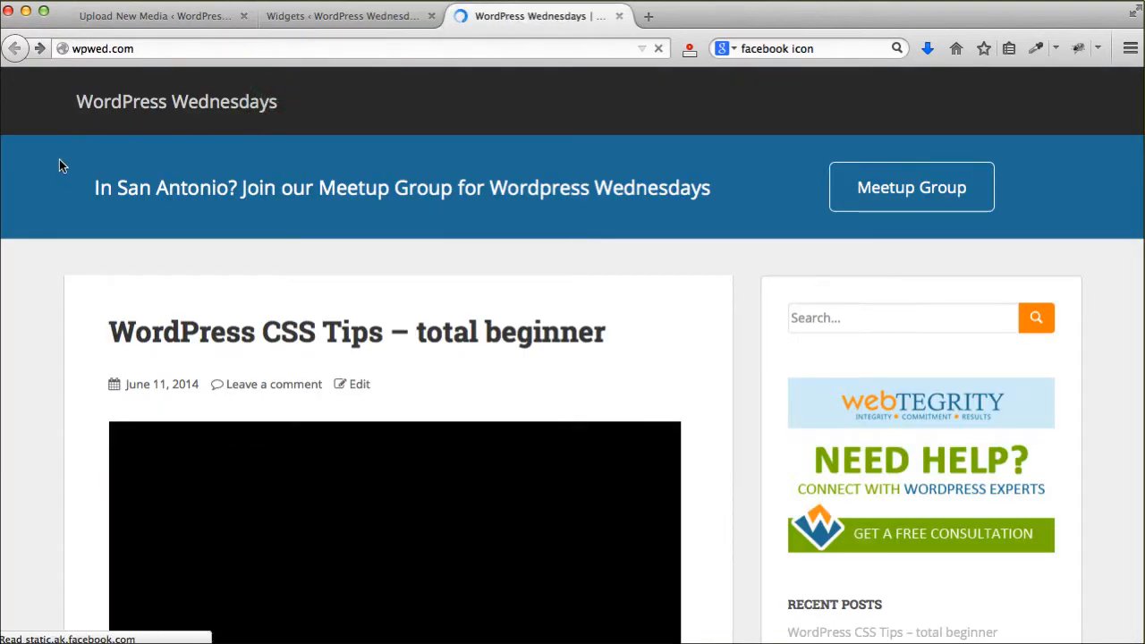
{"action": "scroll", "scroll_direction": "down", "scroll_amount": 3}
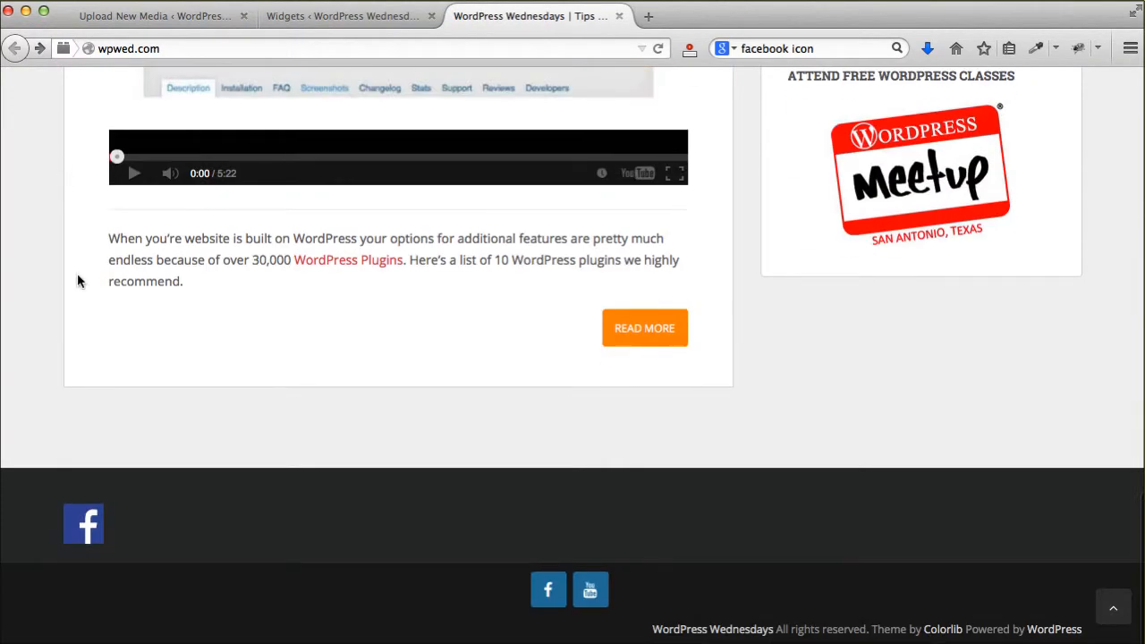
{"action": "mouse_move", "coordinate": [113, 522]}
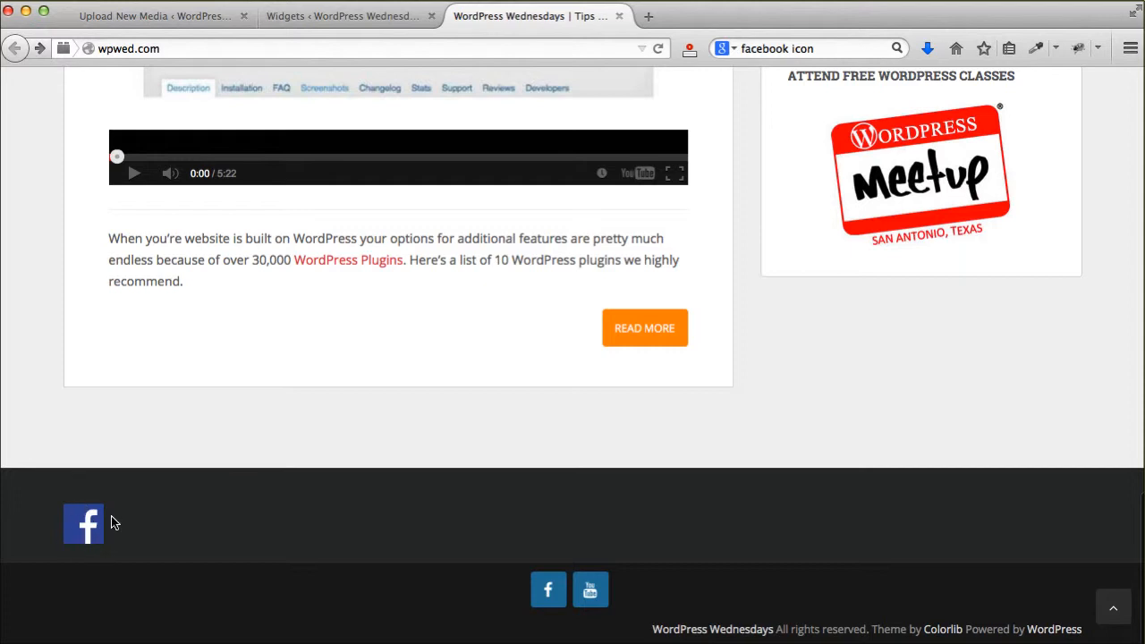
{"action": "mouse_move", "coordinate": [89, 532]}
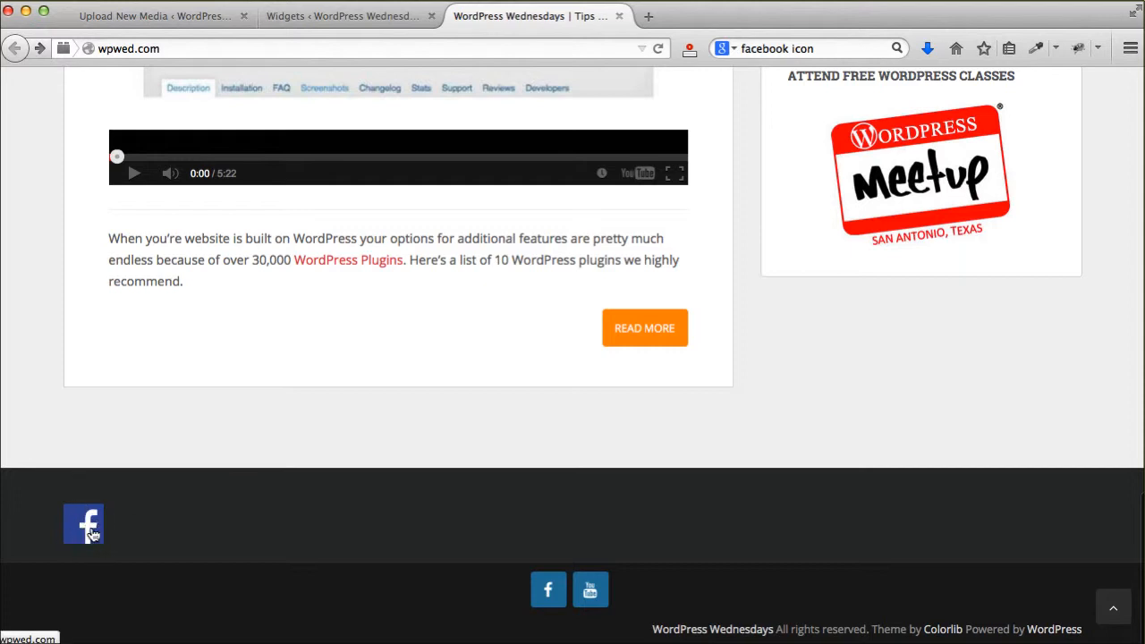
{"action": "left_click", "coordinate": [340, 16]}
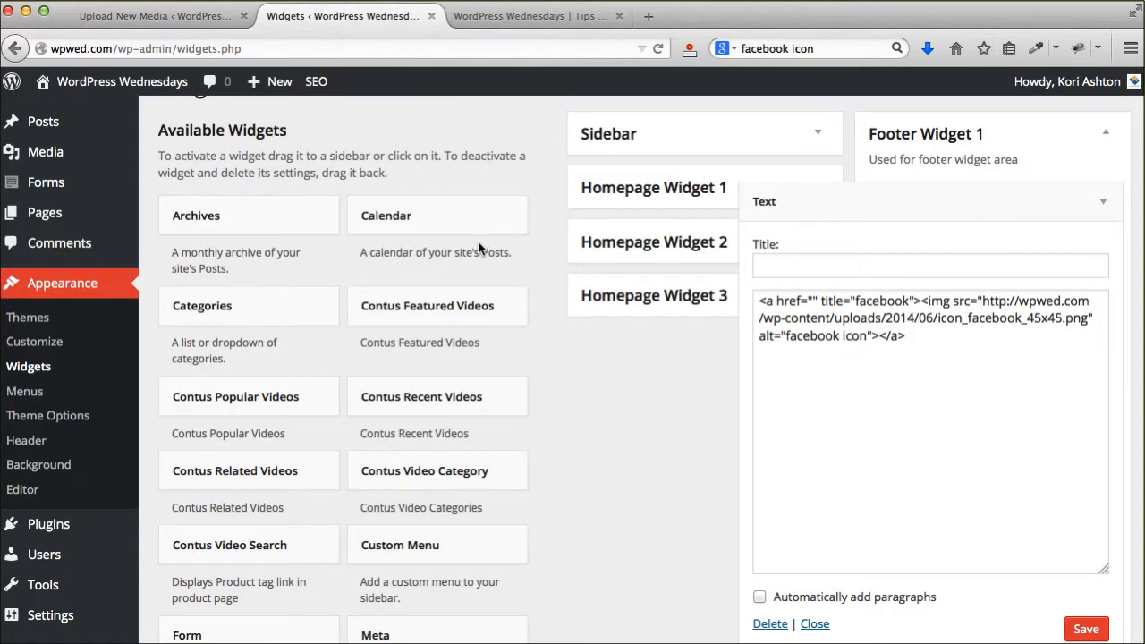
{"action": "mouse_move", "coordinate": [740, 258]}
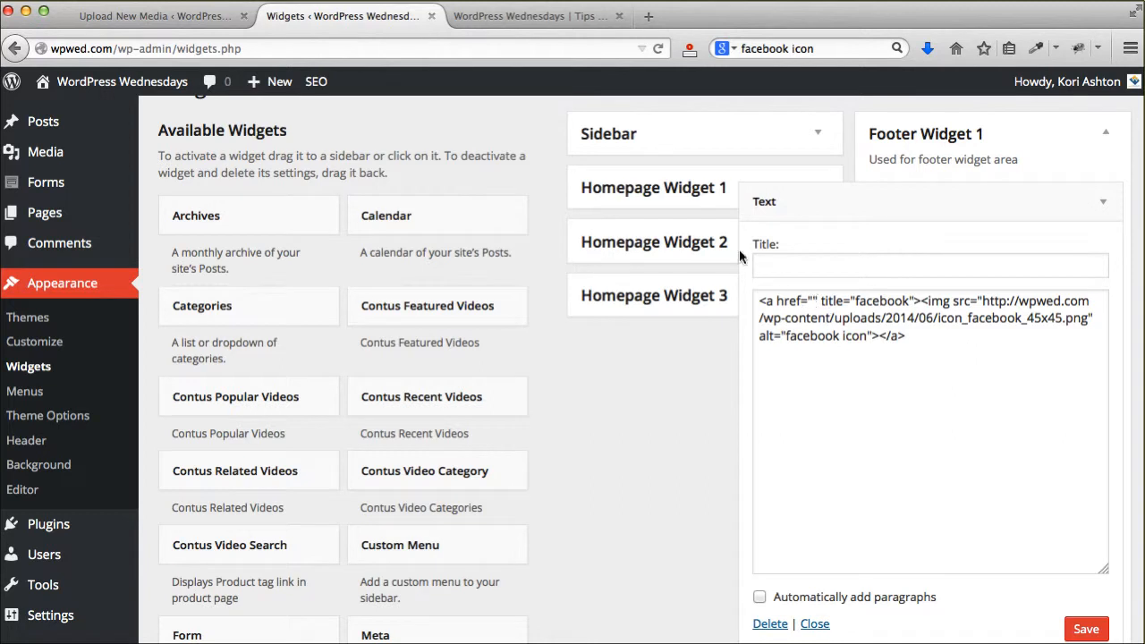
{"action": "left_click", "coordinate": [648, 16]}
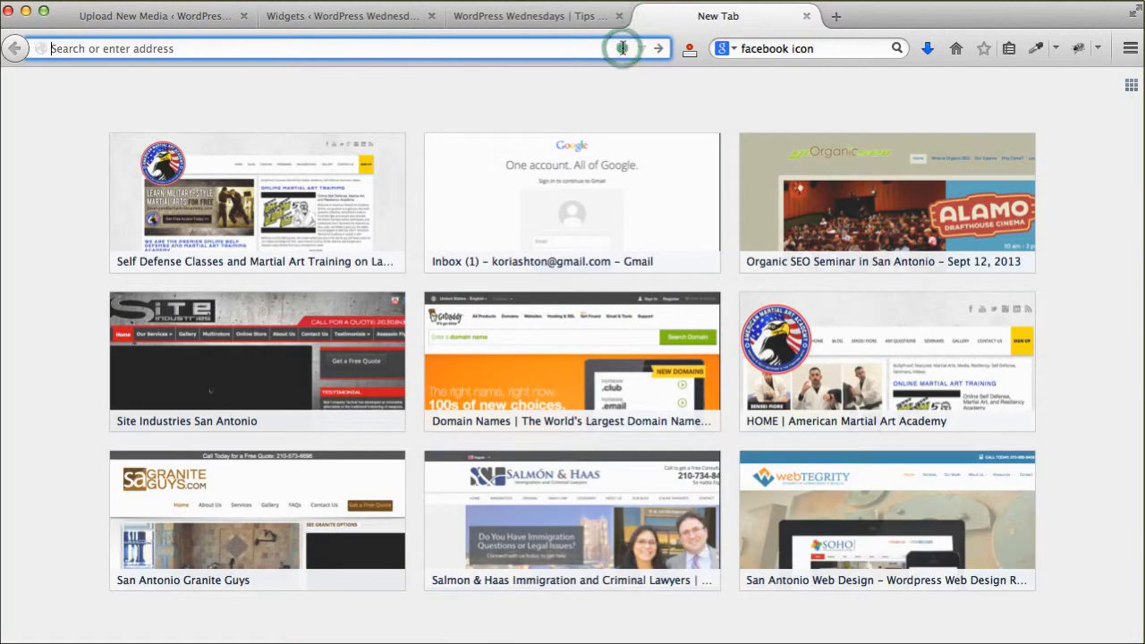
{"action": "type", "text": "https://www.facebook.com/Webtegrity"}
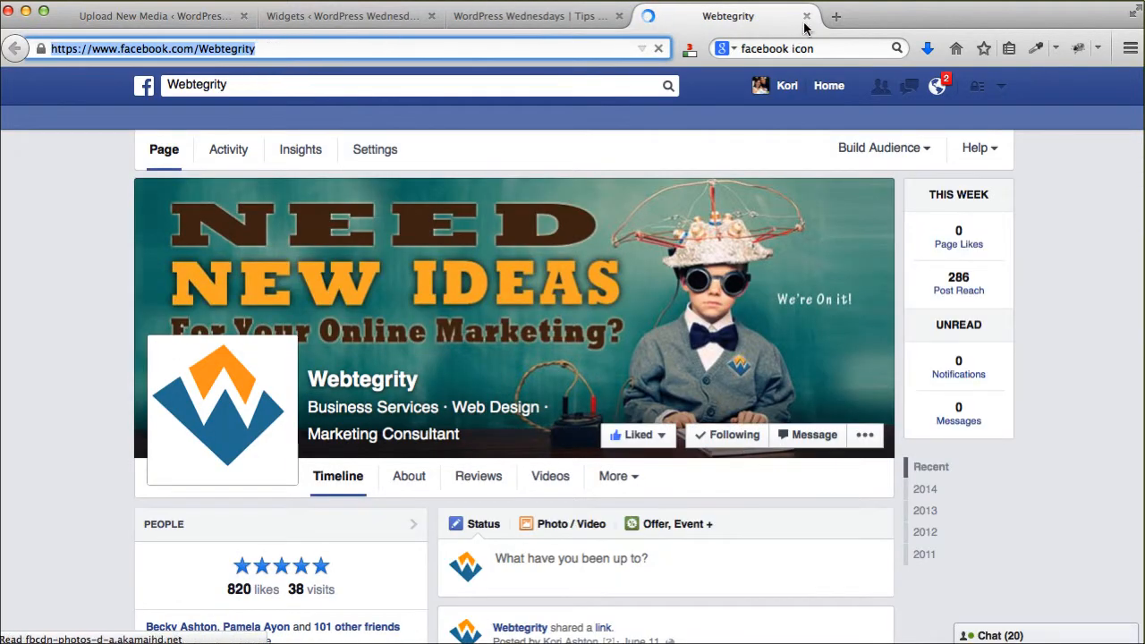
{"action": "left_click", "coordinate": [343, 15]}
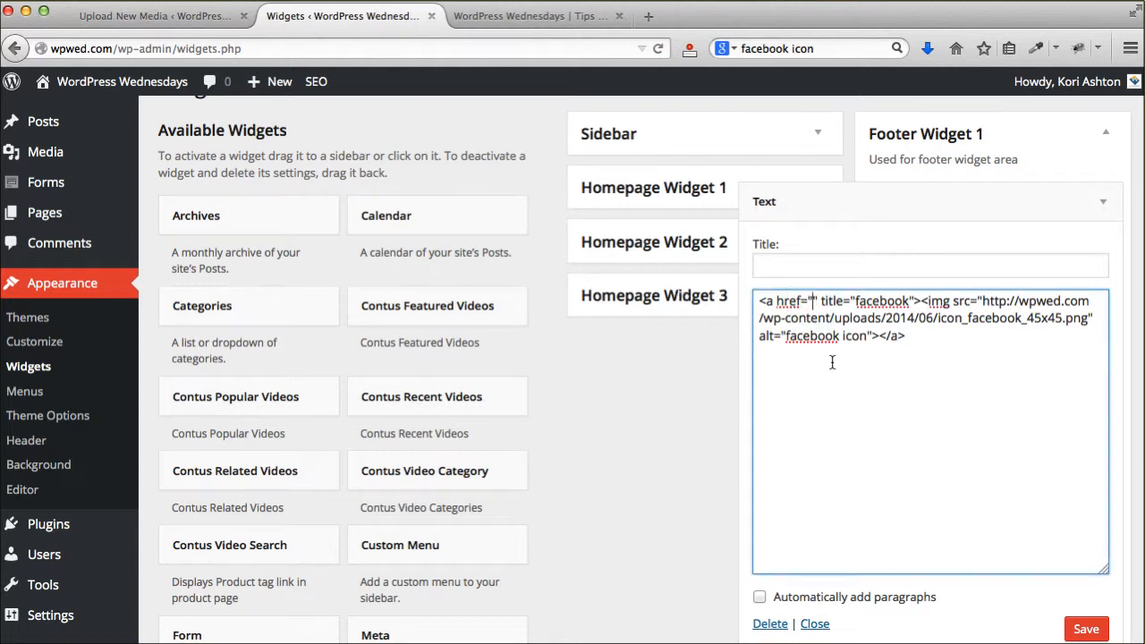
{"action": "type", "text": "https://www.facebook.com/Webtegrity"}
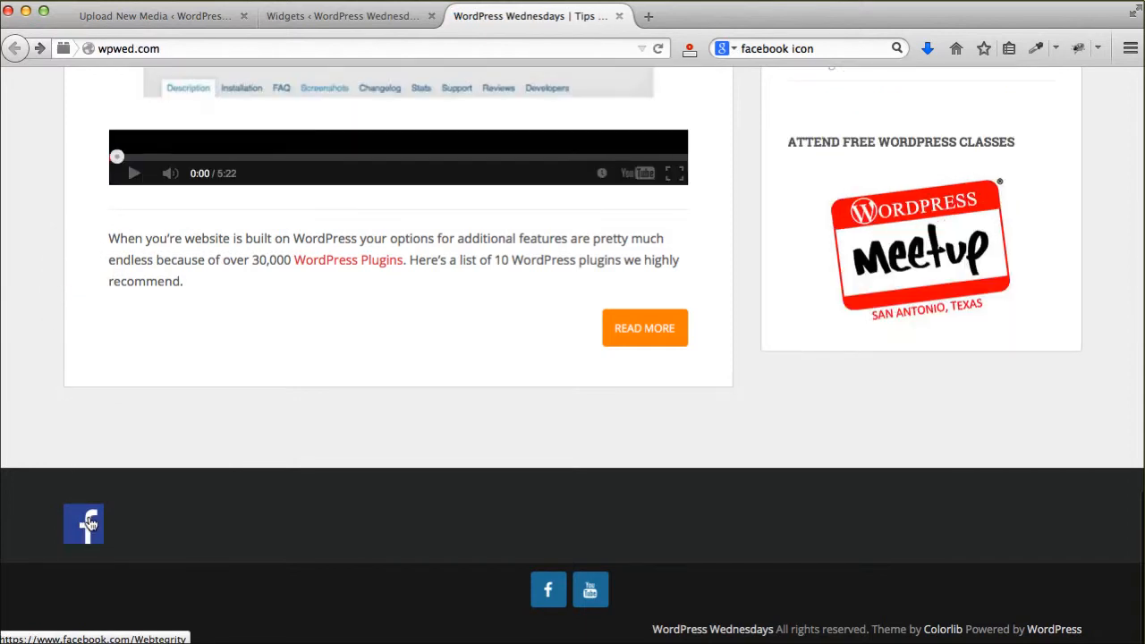
{"action": "mouse_move", "coordinate": [90, 533]}
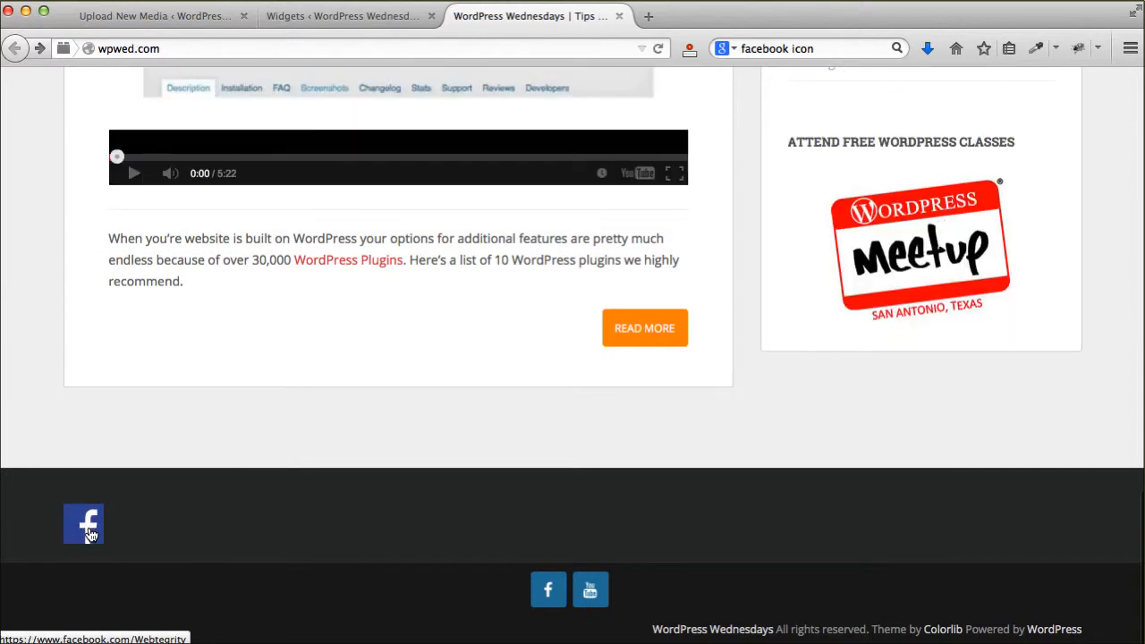
{"action": "mouse_move", "coordinate": [342, 16]}
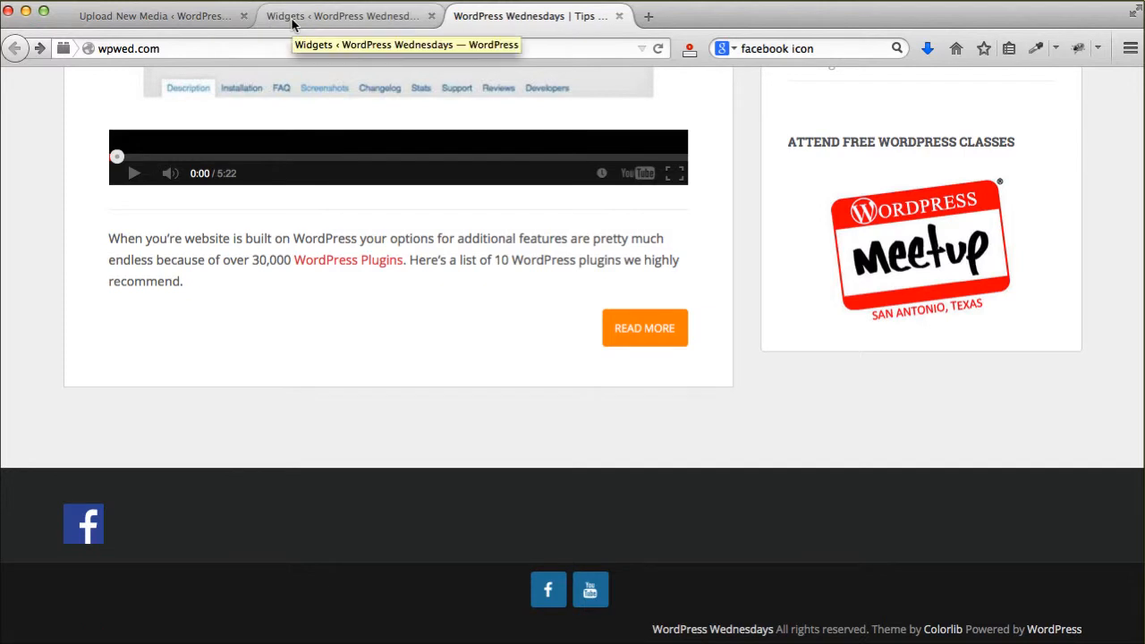
{"action": "mouse_move", "coordinate": [169, 137]}
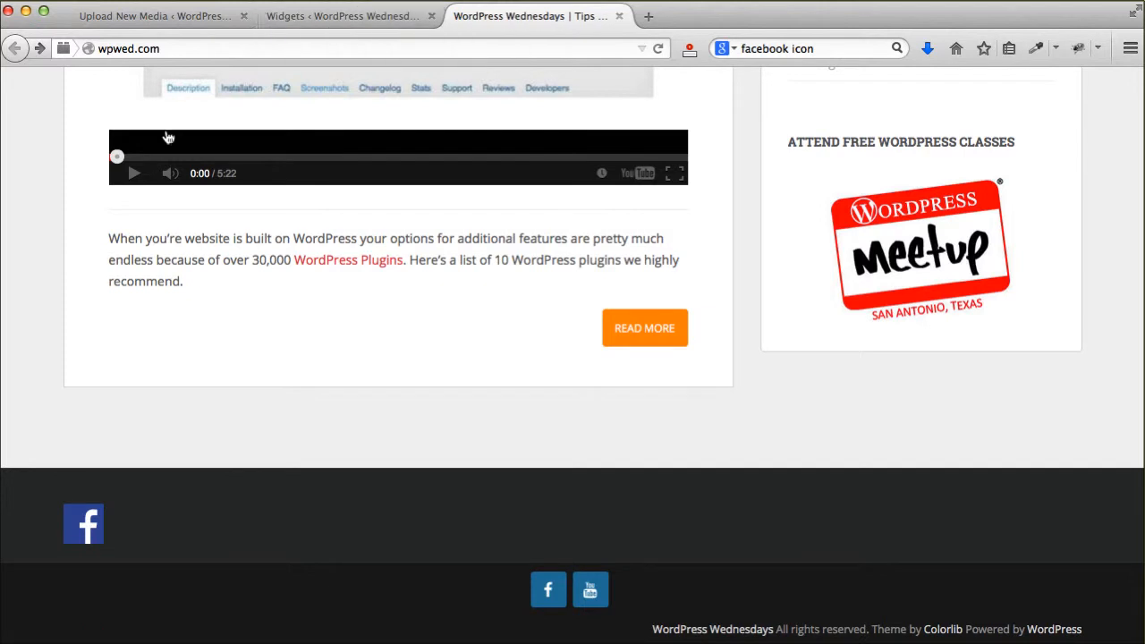
{"action": "mouse_move", "coordinate": [83, 524]}
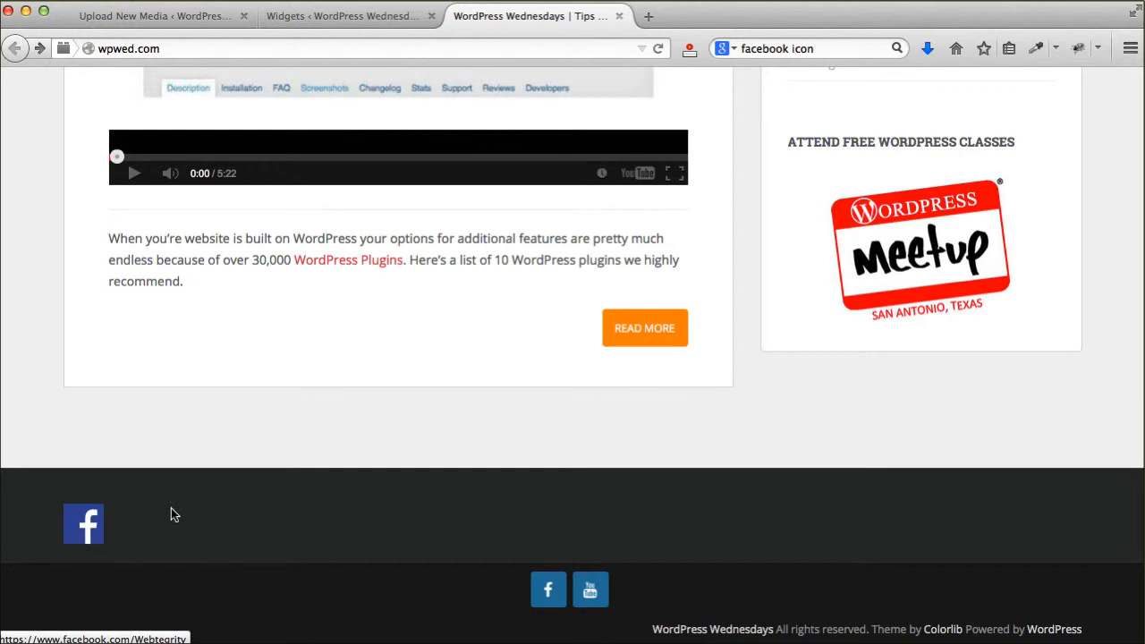
- Add target="_blank" to the Facebook icon's anchor tag in the Text widget
{"action": "left_click", "coordinate": [345, 16]}
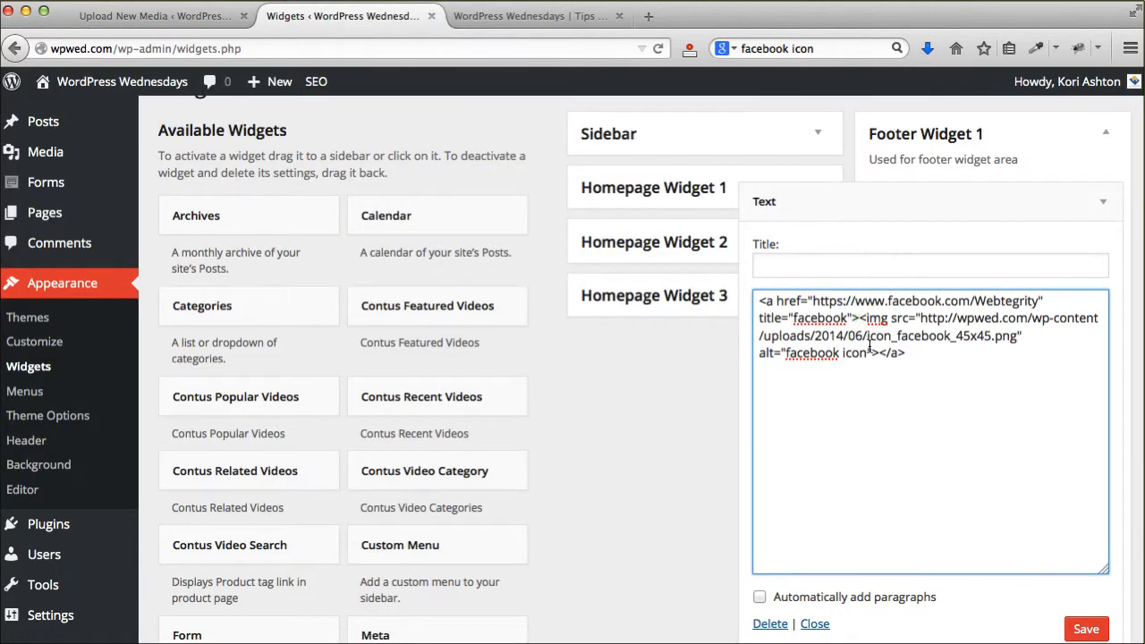
{"action": "type", "text": "tag"}
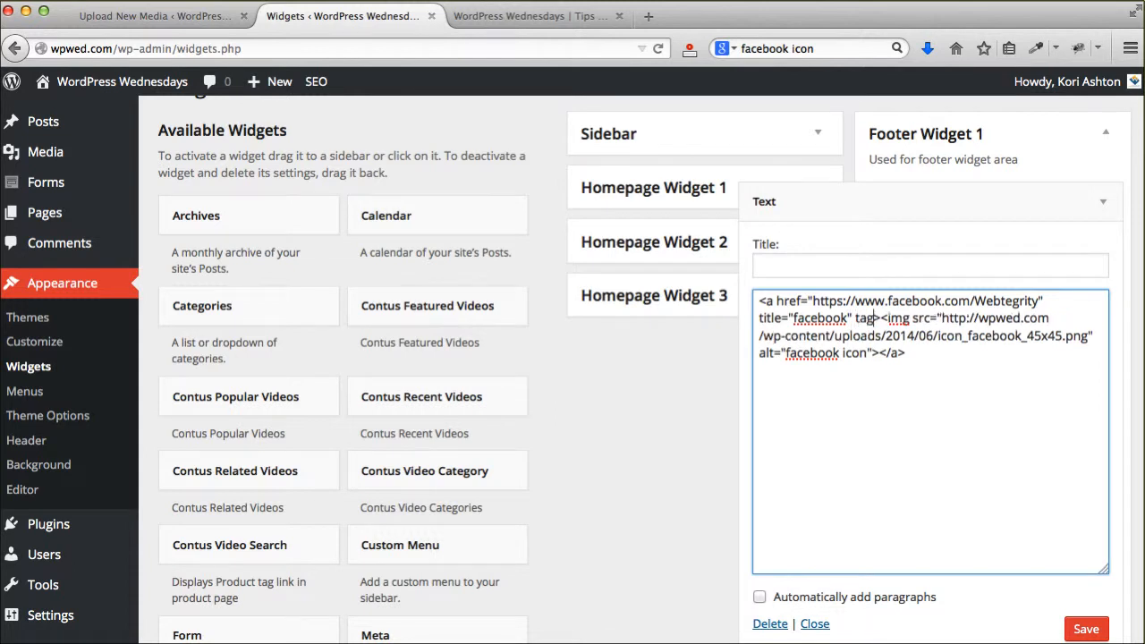
{"action": "type", "text": "target=\""}
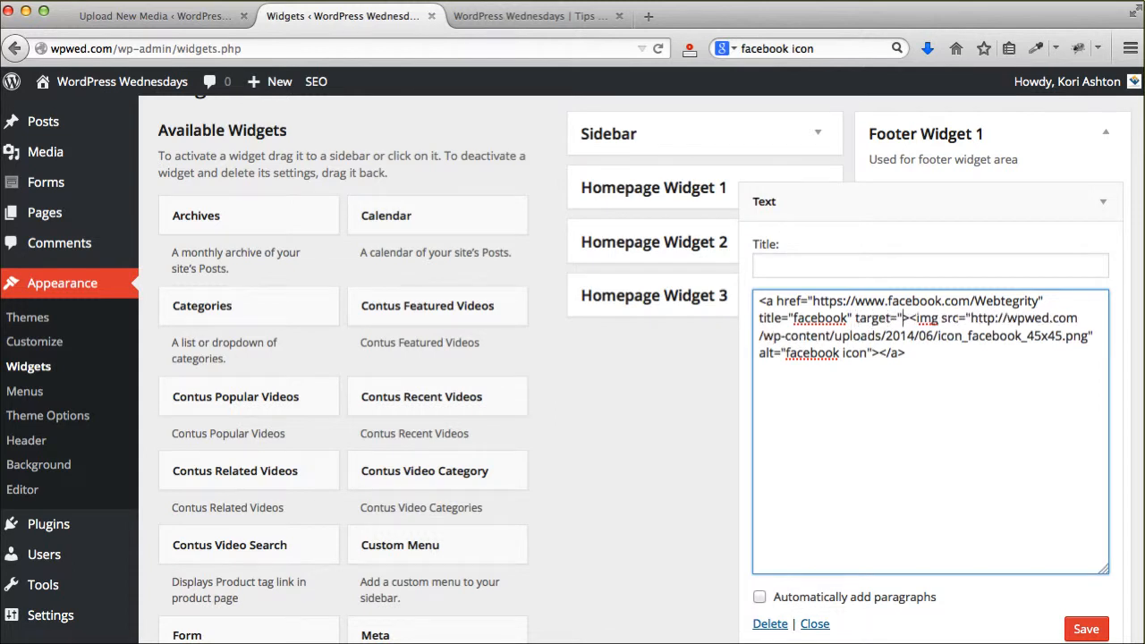
{"action": "type", "text": "_Bl"}
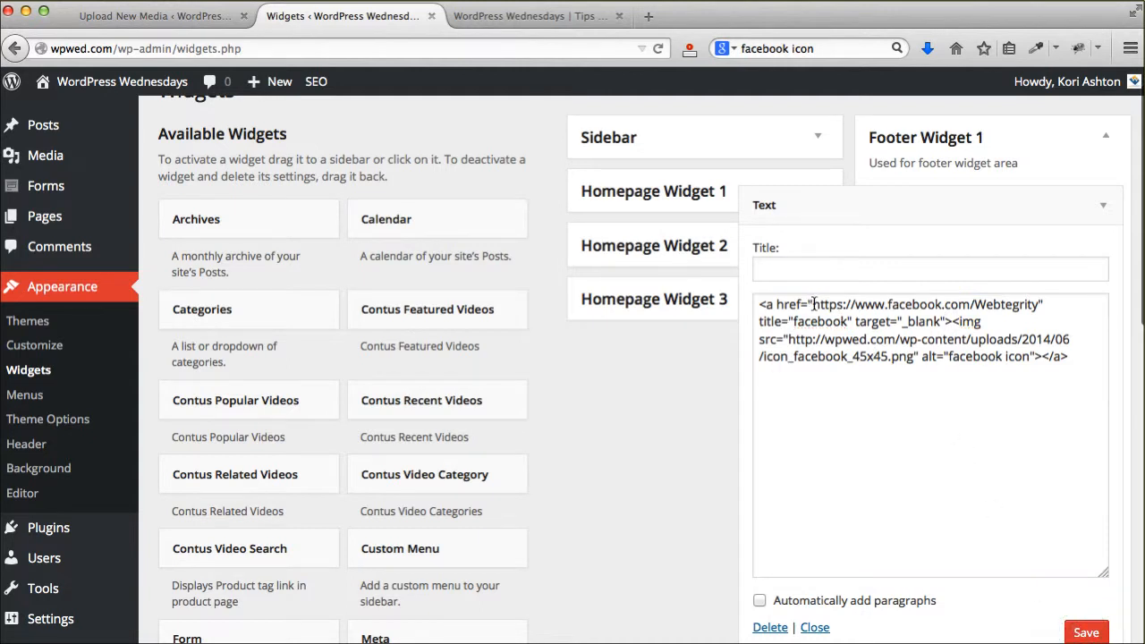
{"action": "left_click_drag", "start_coordinate": [810, 304], "coordinate": [850, 322]}
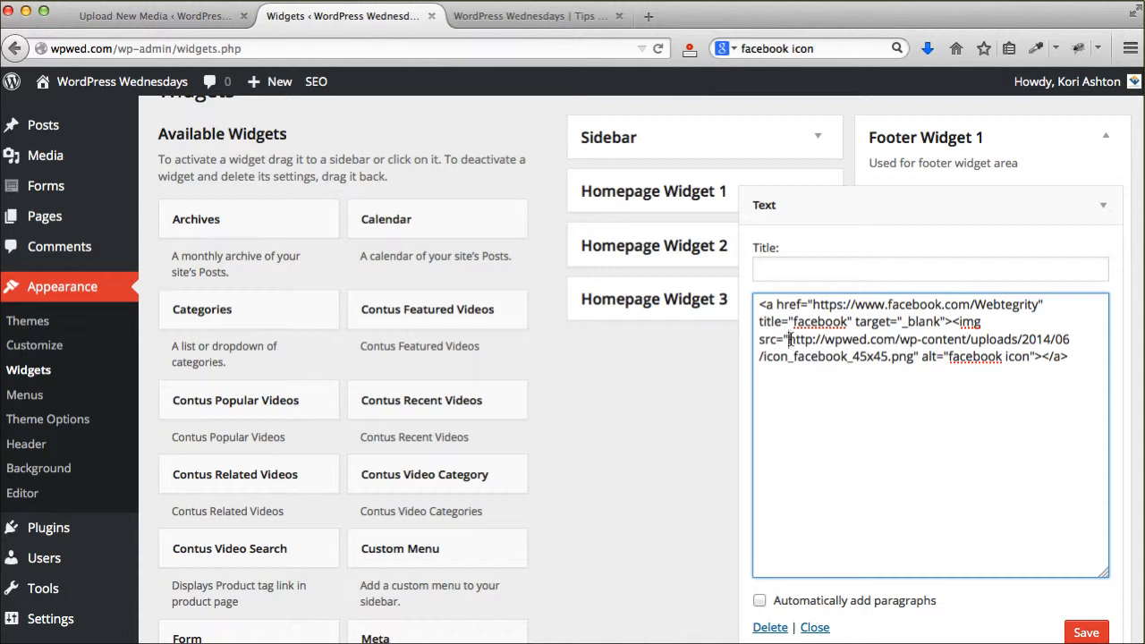
{"action": "left_click_drag", "start_coordinate": [789, 339], "coordinate": [908, 356]}
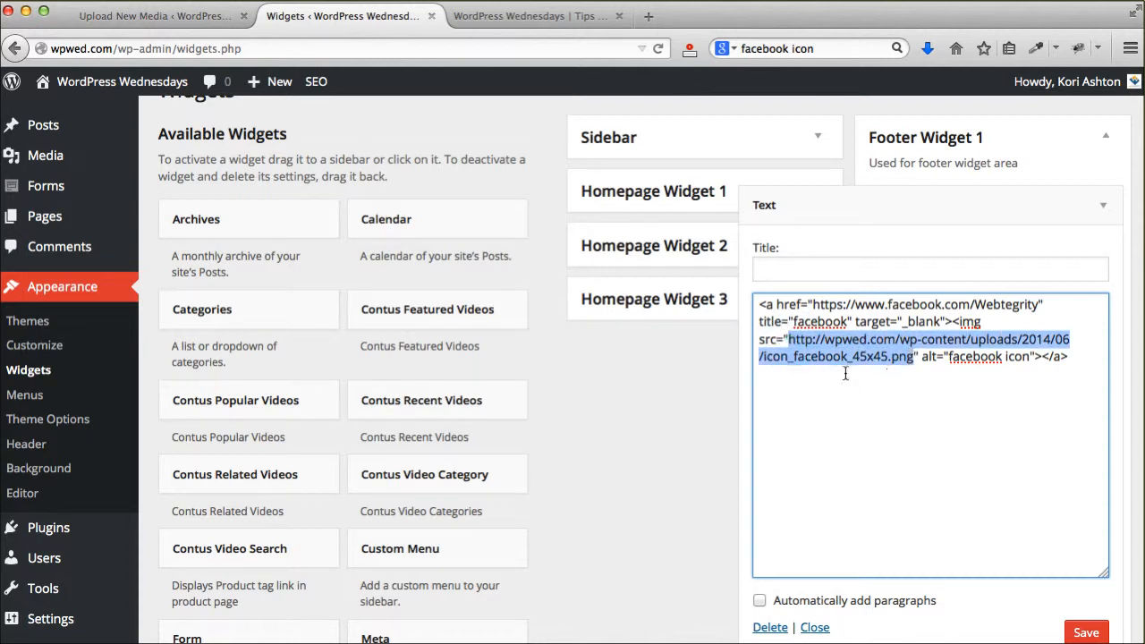
{"action": "mouse_move", "coordinate": [877, 380]}
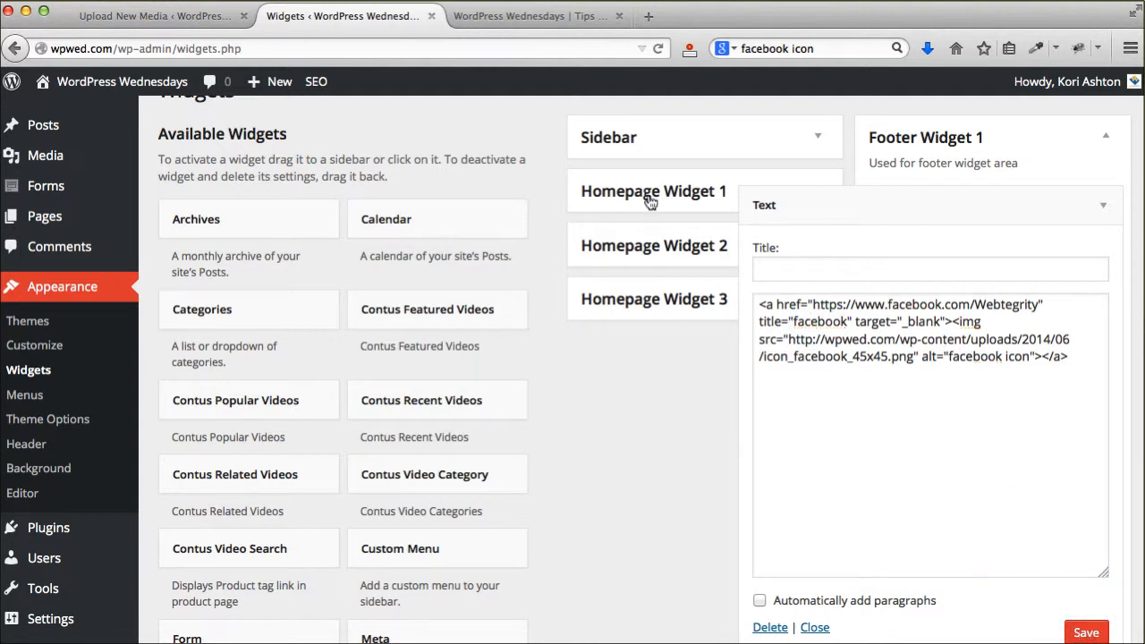
- Reload the live site, click the footer Facebook icon, then return to the Widgets tab
{"action": "left_click", "coordinate": [533, 16]}
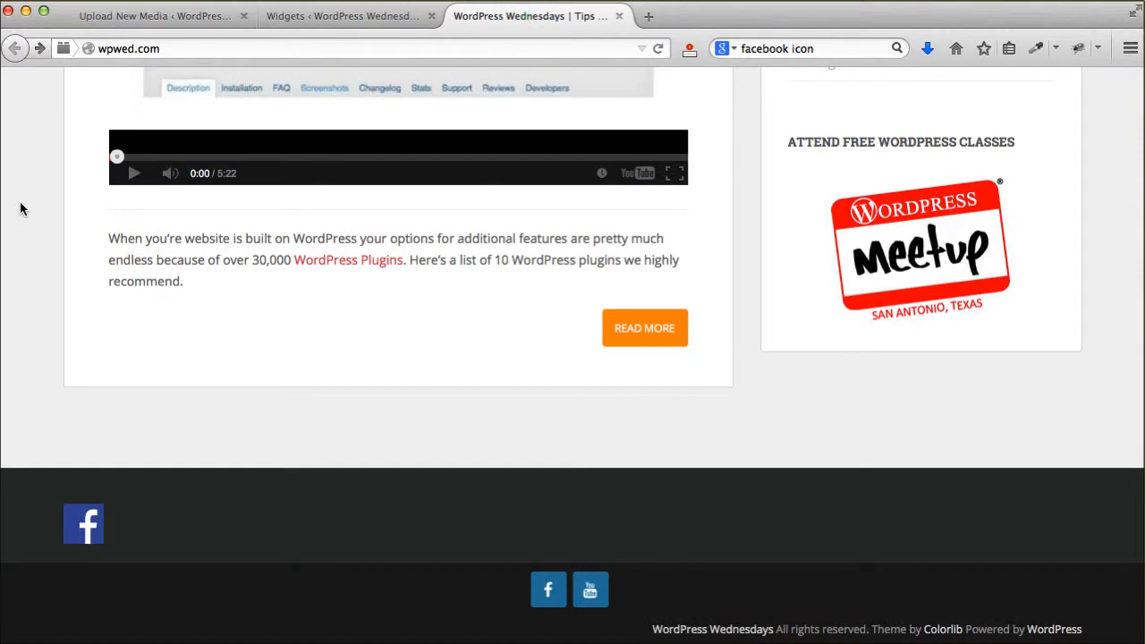
{"action": "mouse_move", "coordinate": [86, 424]}
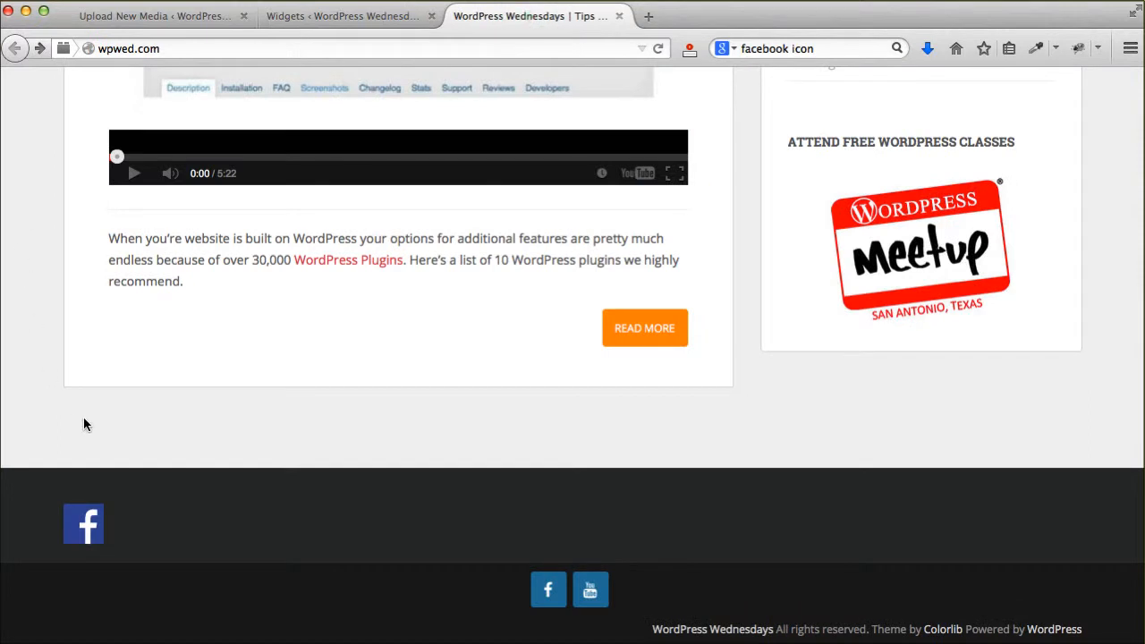
{"action": "left_click", "coordinate": [82, 523]}
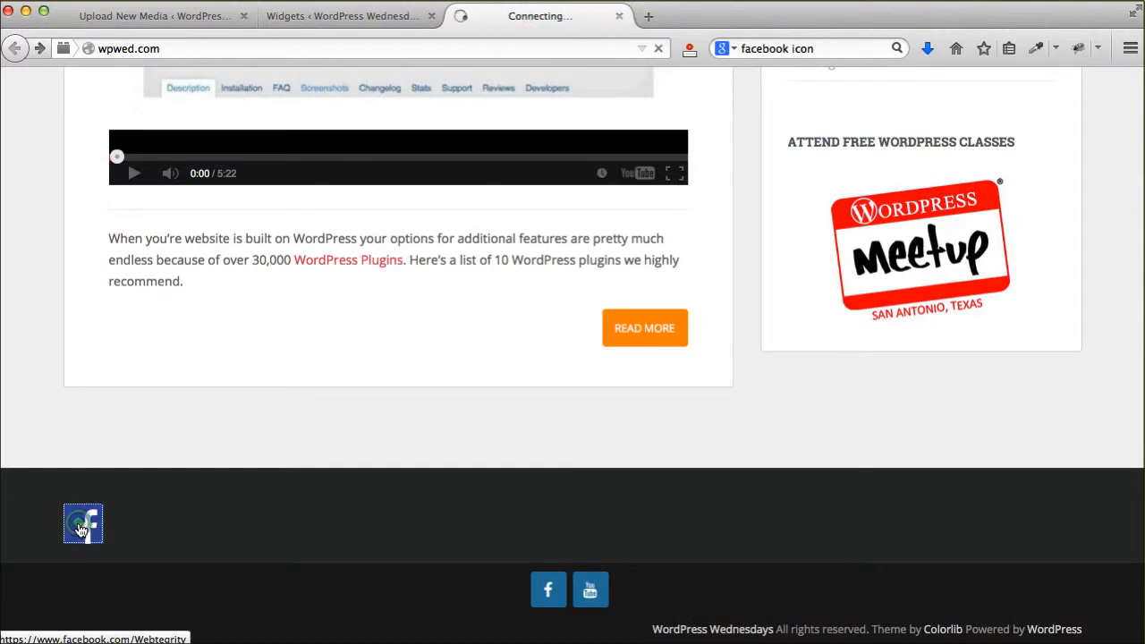
{"action": "left_click", "coordinate": [82, 523]}
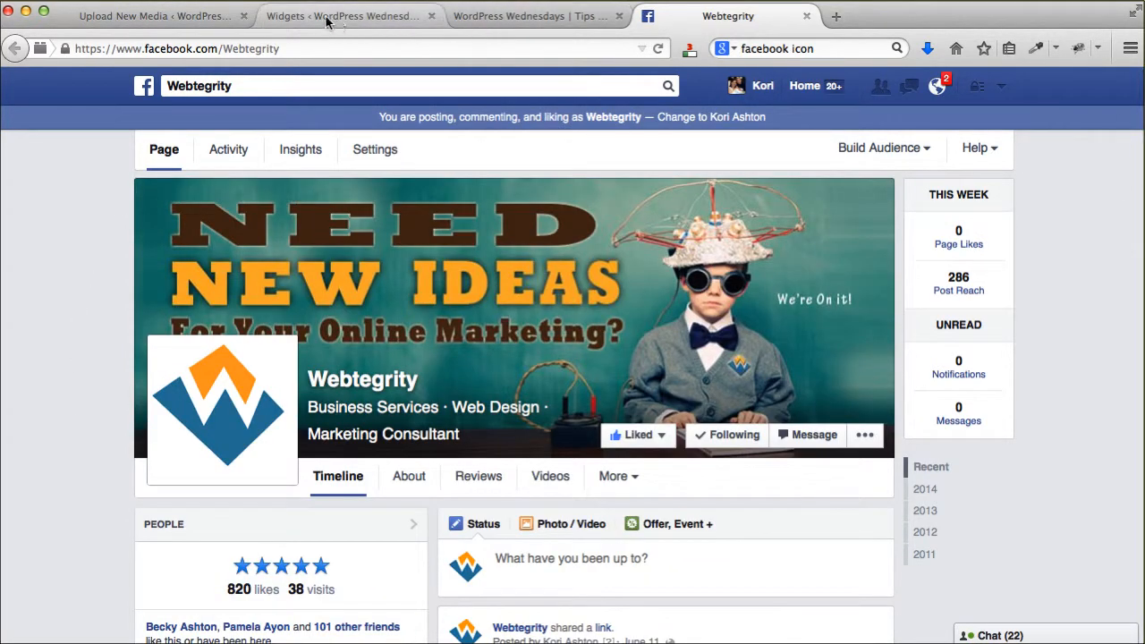
{"action": "left_click", "coordinate": [345, 16]}
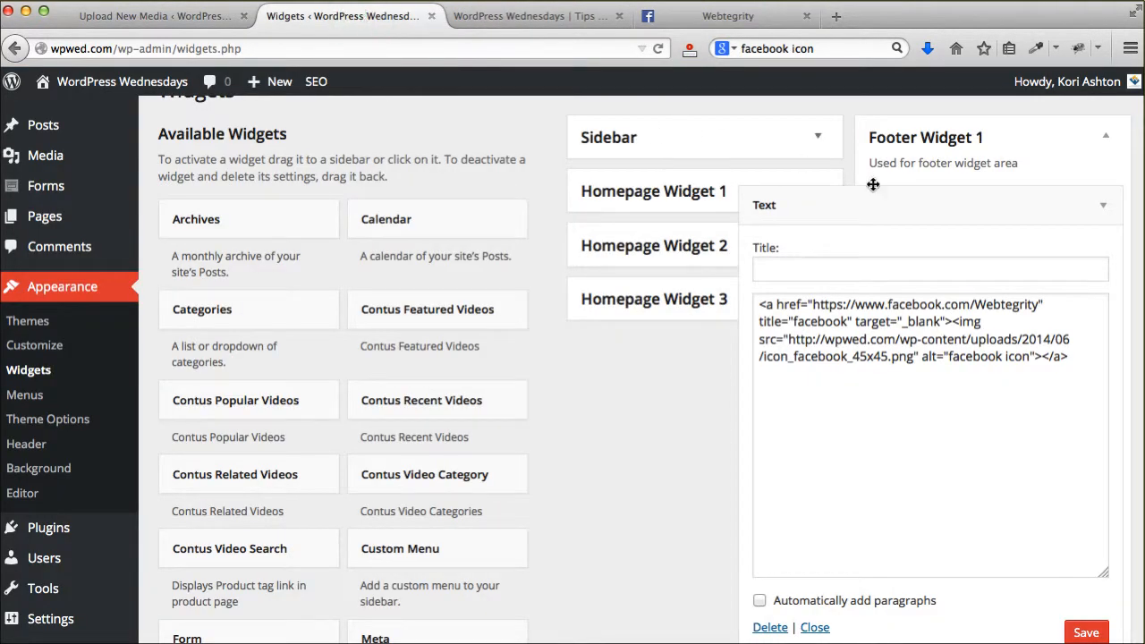